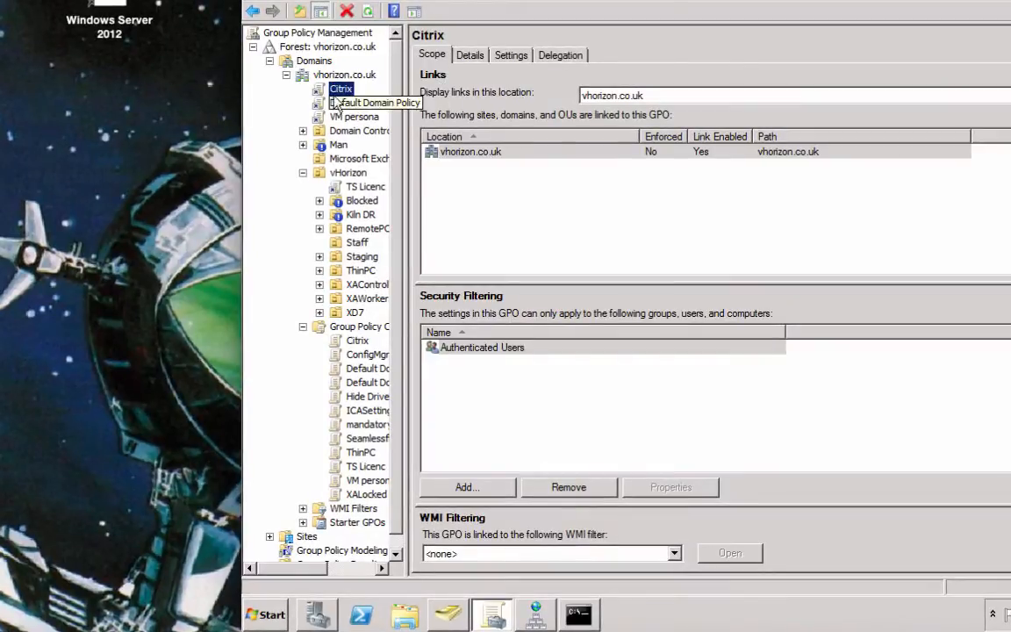
# Select the Citrix GPO and show its settings report with StoreFront accounts and pass-through authentication
pyautogui.click(511, 54)
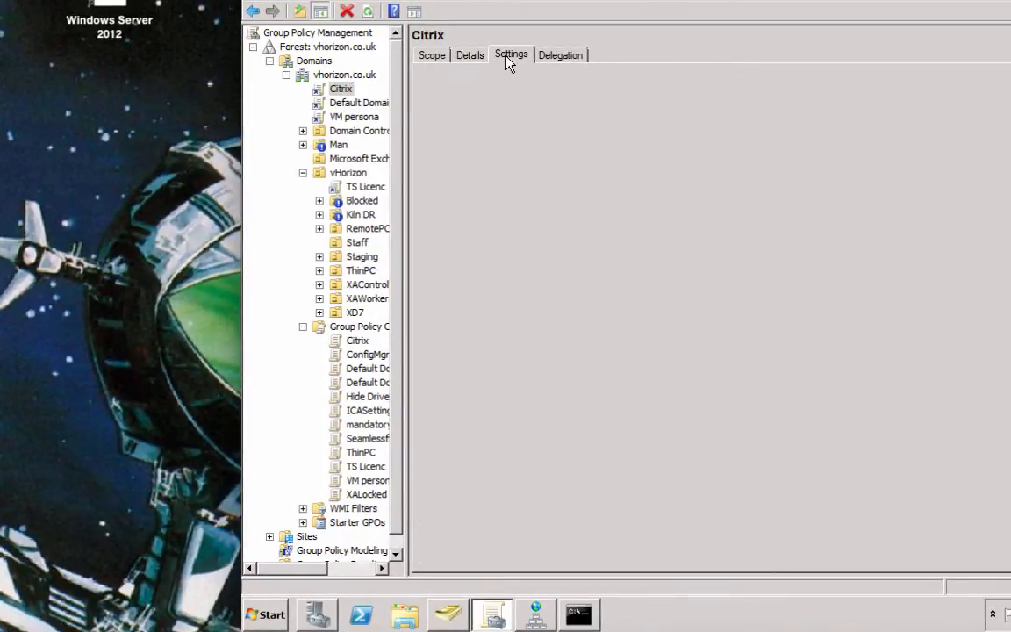
pyautogui.click(511, 54)
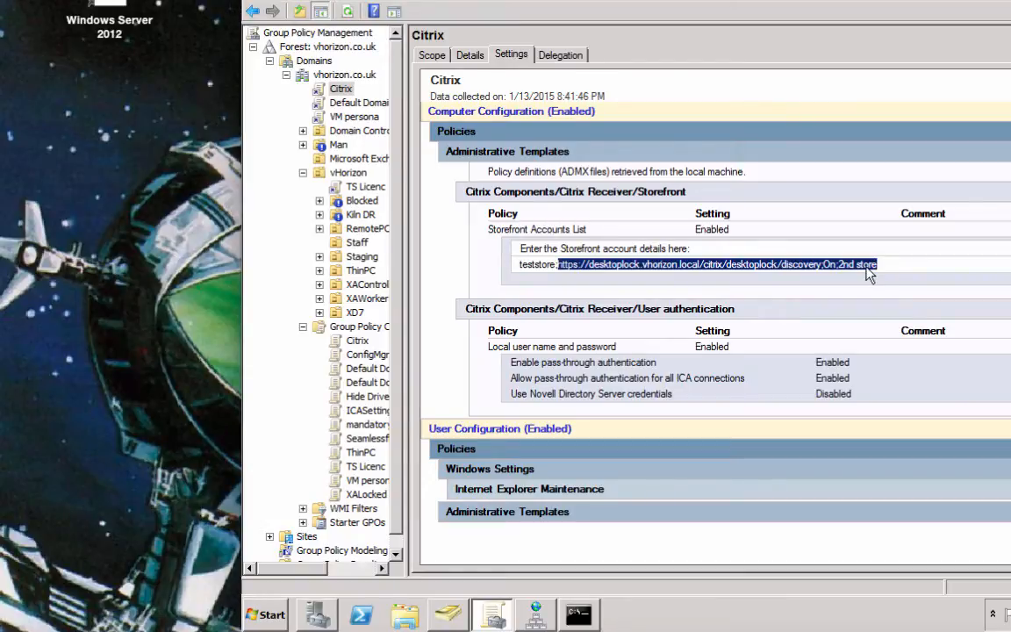
pyautogui.moveTo(645, 307)
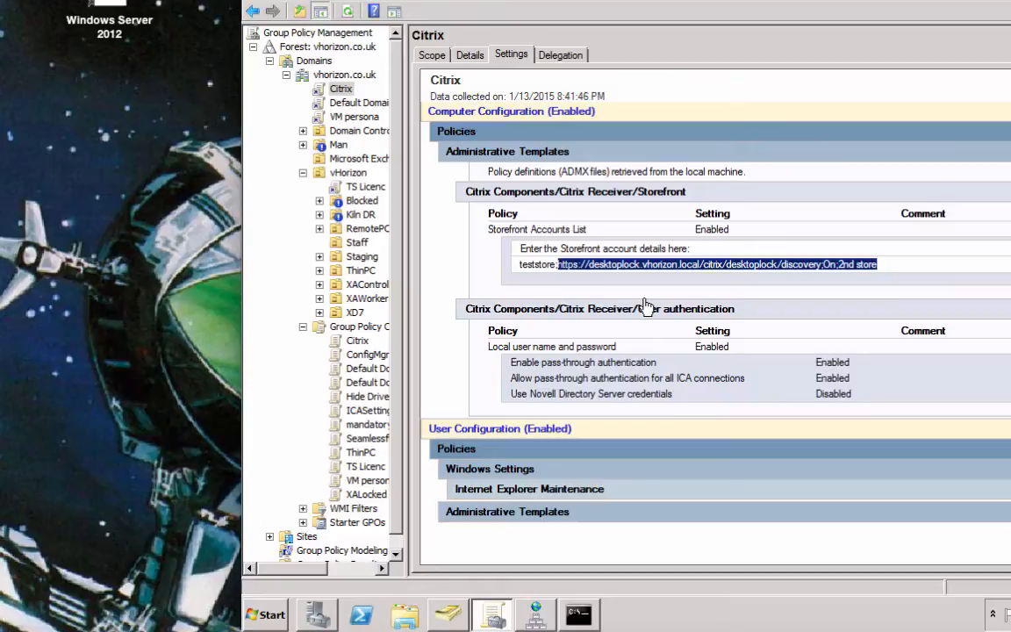
pyautogui.moveTo(561, 367)
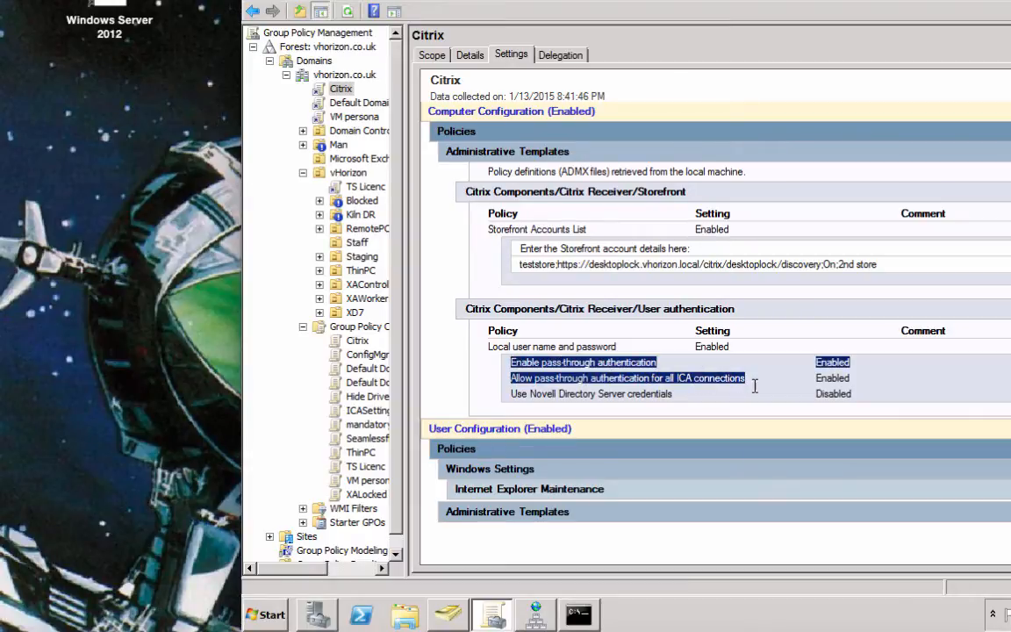
pyautogui.moveTo(758, 394)
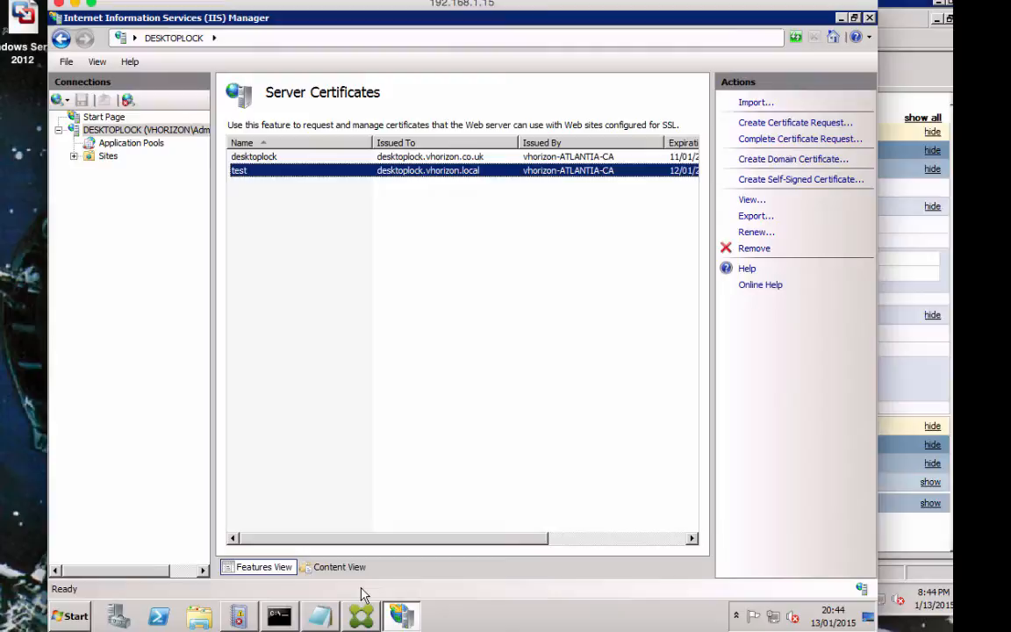
pyautogui.moveTo(351, 511)
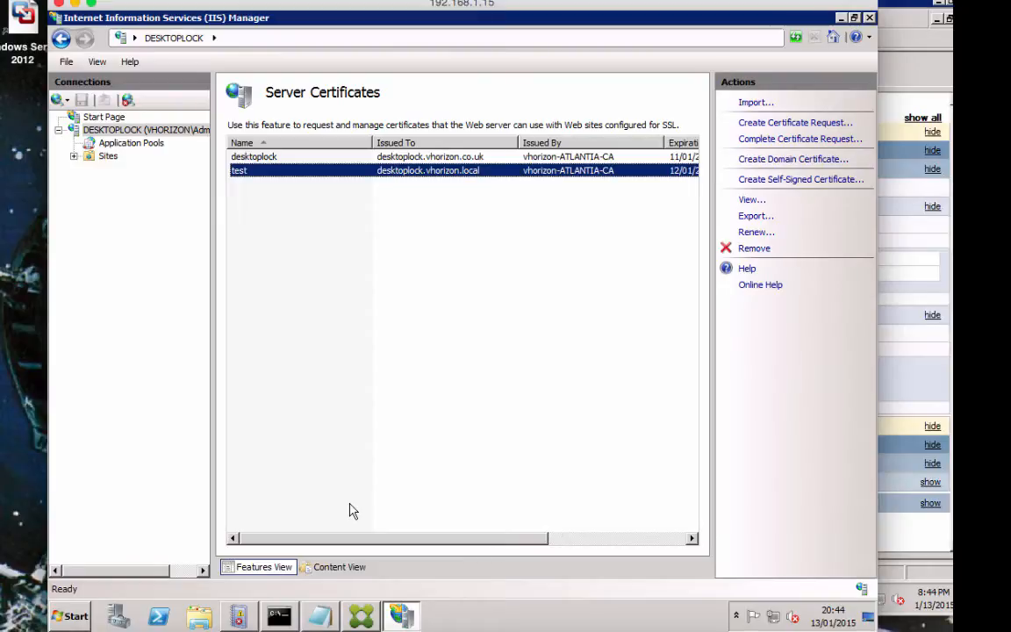
pyautogui.moveTo(447, 185)
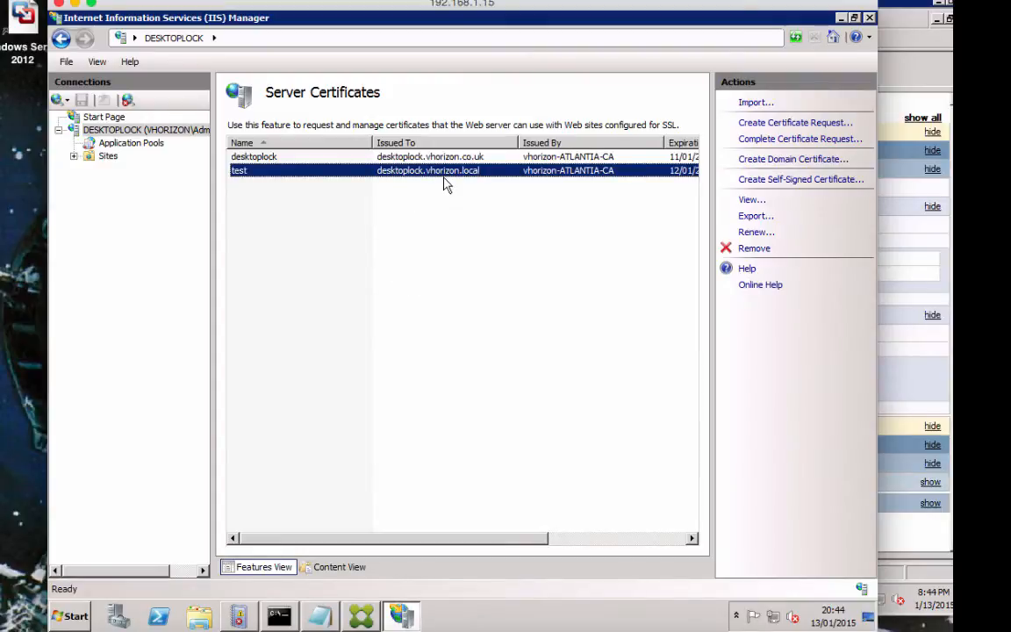
pyautogui.moveTo(433, 181)
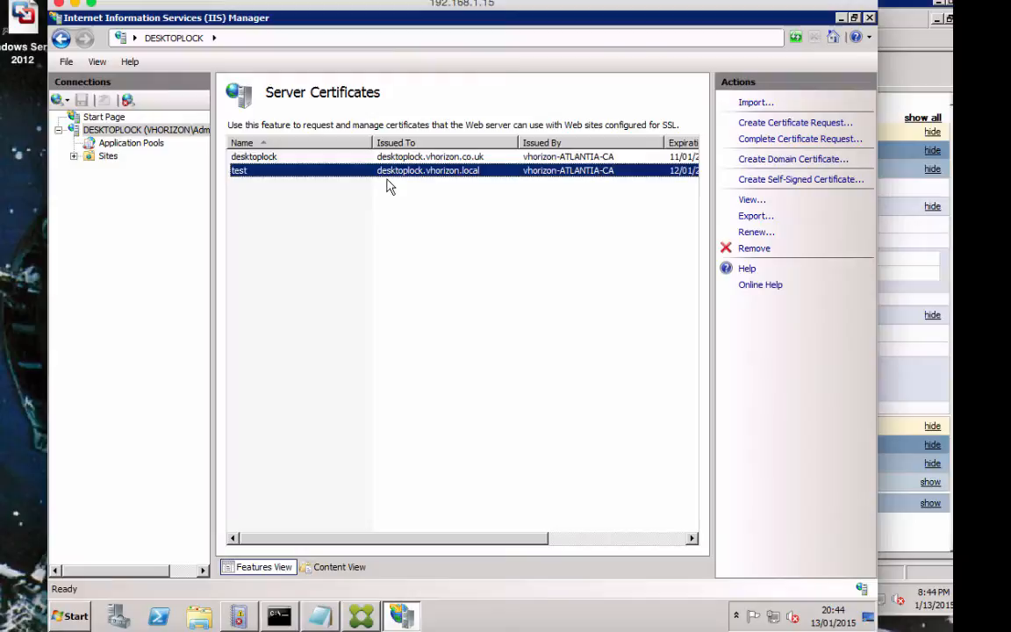
pyautogui.moveTo(454, 192)
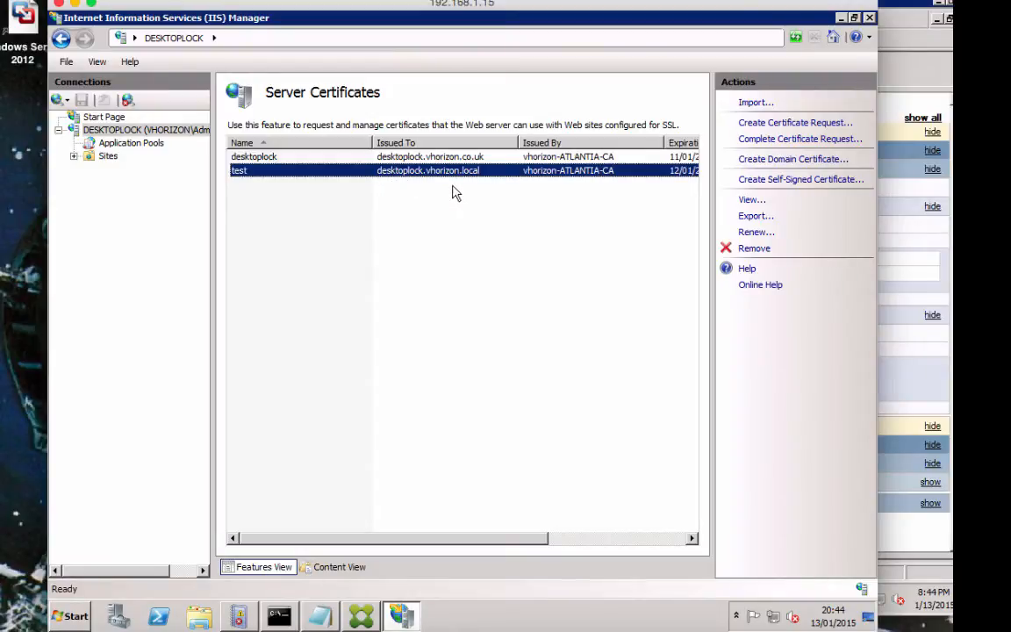
pyautogui.moveTo(470, 208)
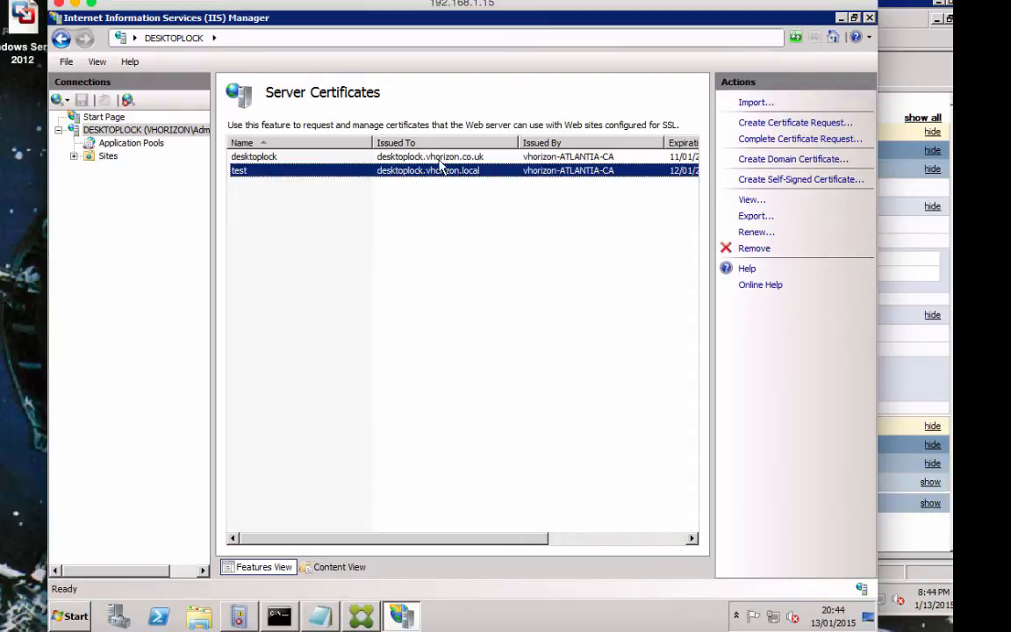
pyautogui.moveTo(529, 182)
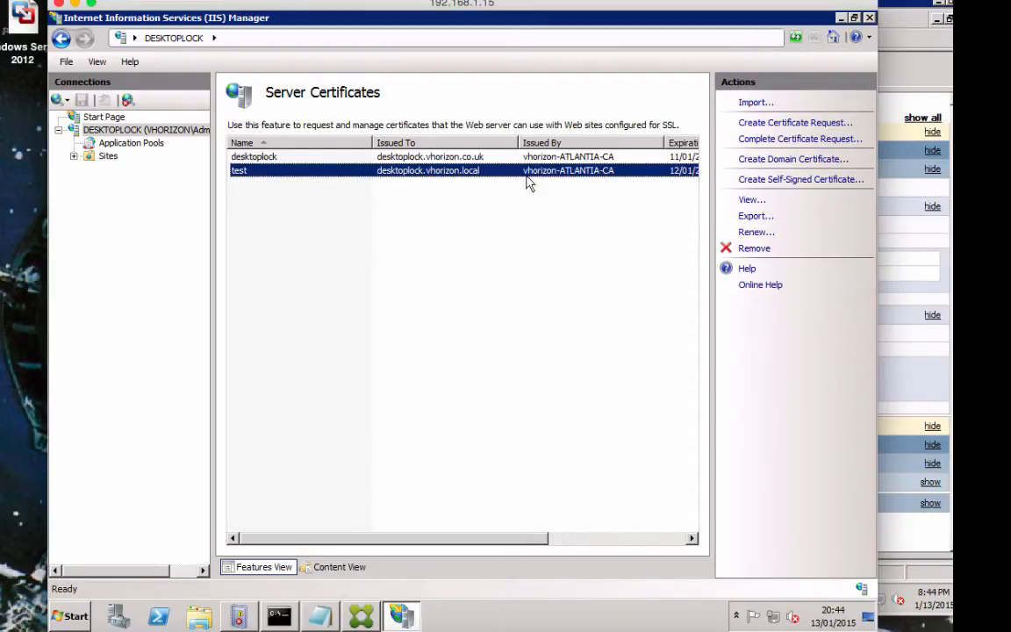
pyautogui.moveTo(498, 252)
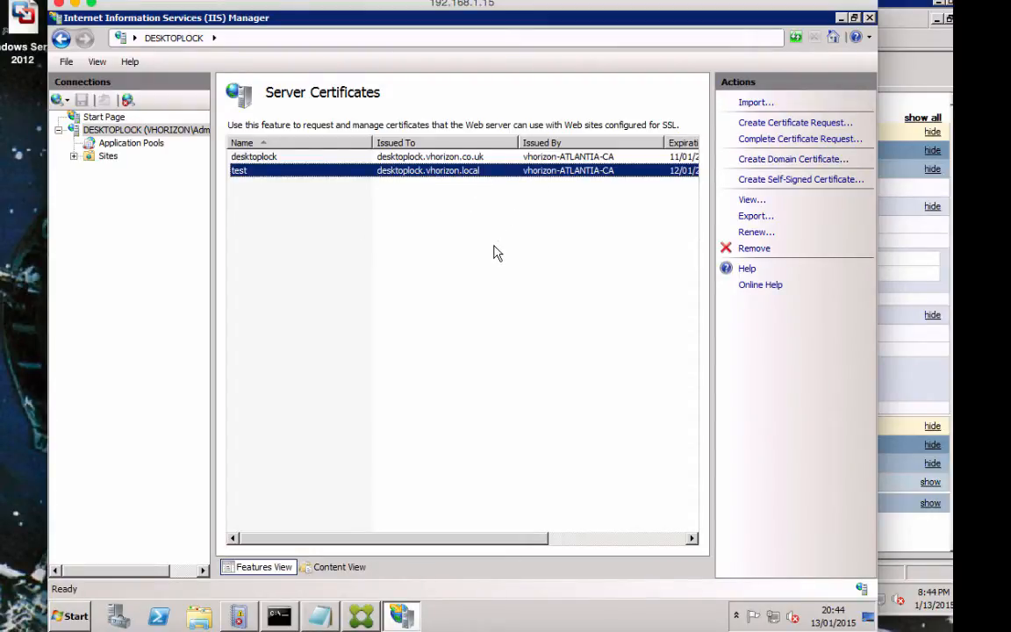
pyautogui.moveTo(398, 516)
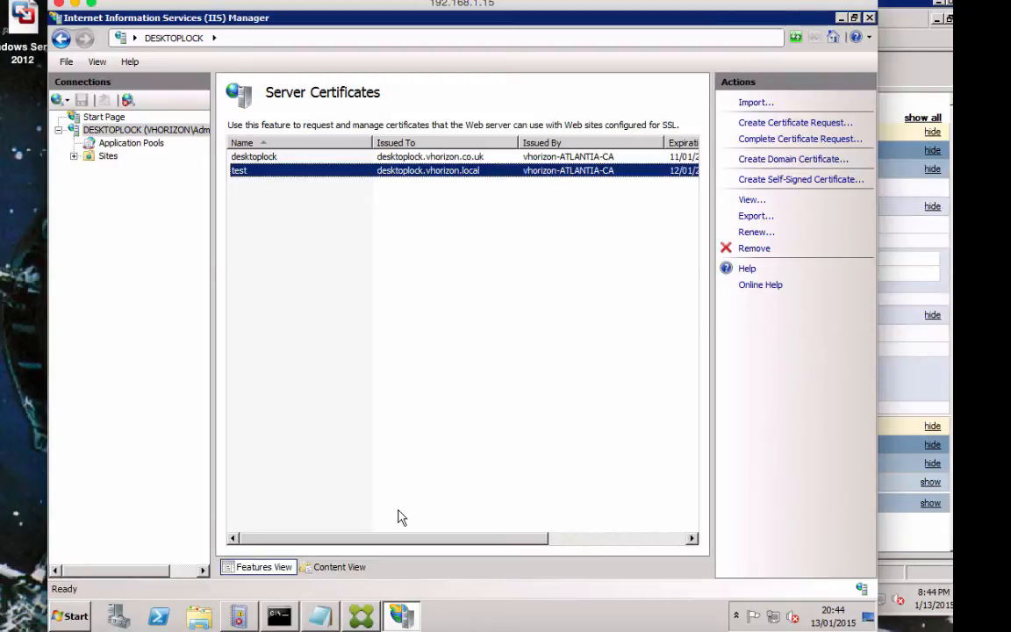
# Review StoreFront authentication: trusted domain vhorizon.co.uk, then select Domain pass-through
pyautogui.click(361, 615)
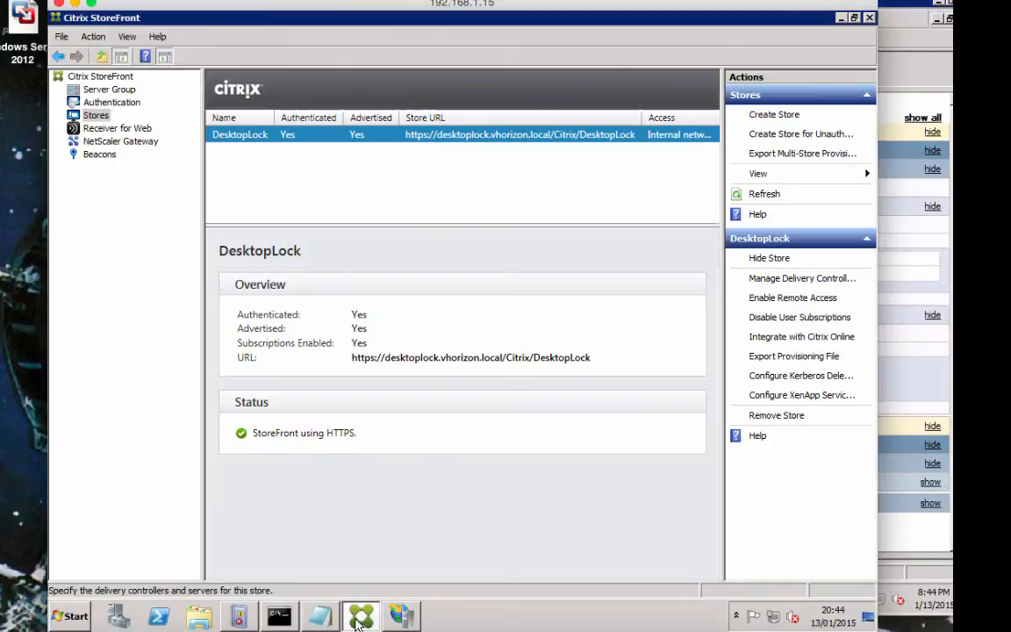
pyautogui.moveTo(284, 443)
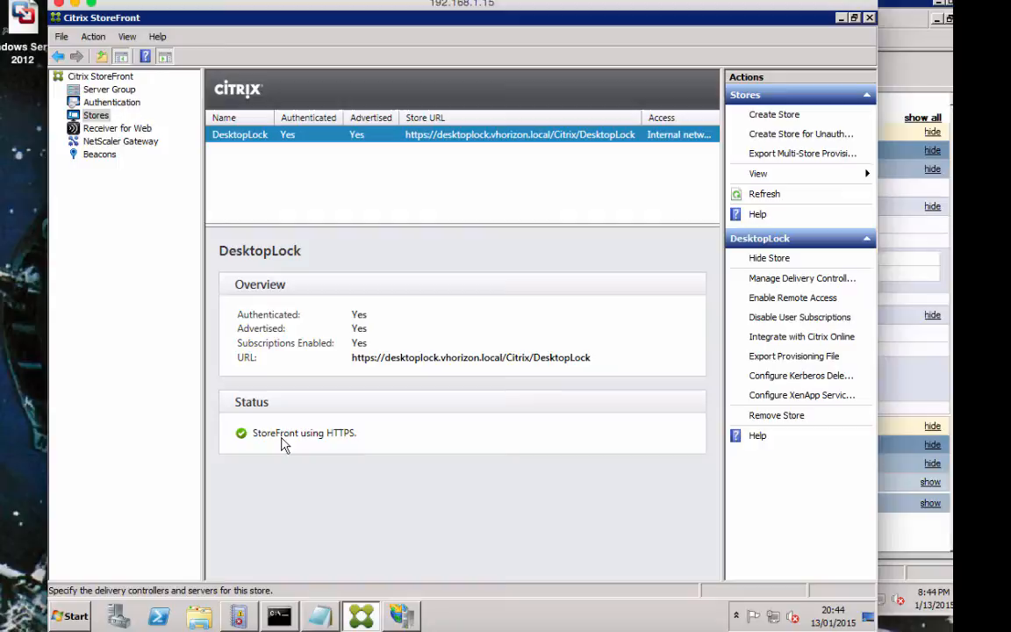
pyautogui.moveTo(374, 266)
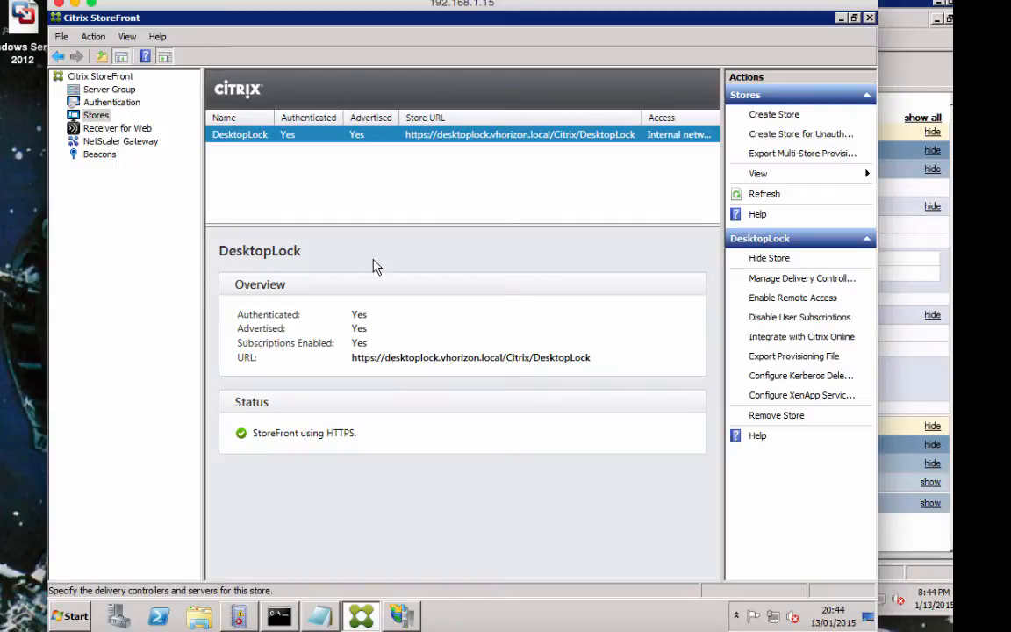
pyautogui.moveTo(201, 167)
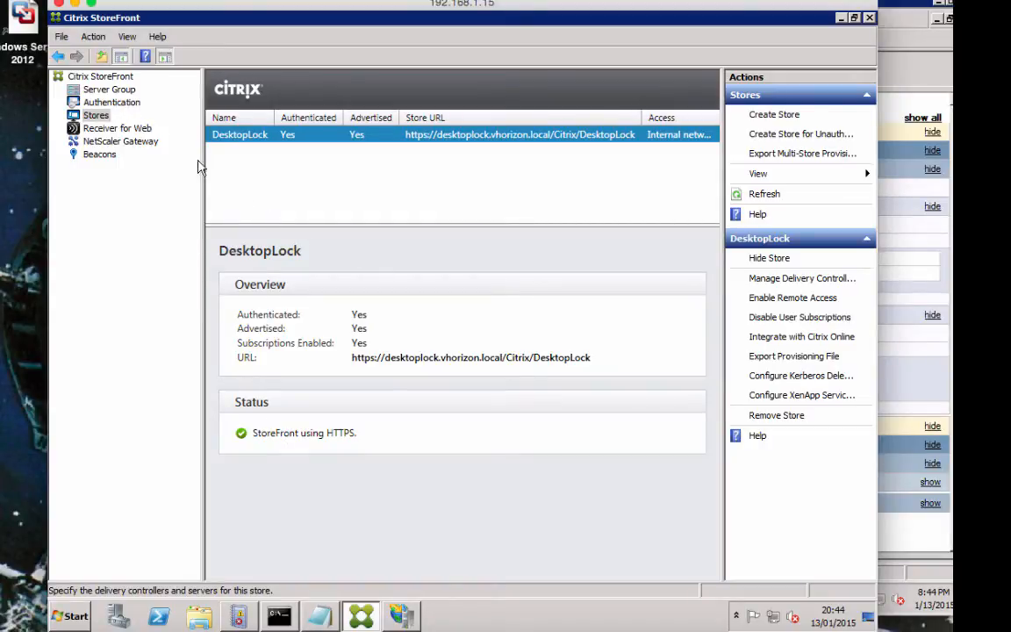
pyautogui.moveTo(524, 144)
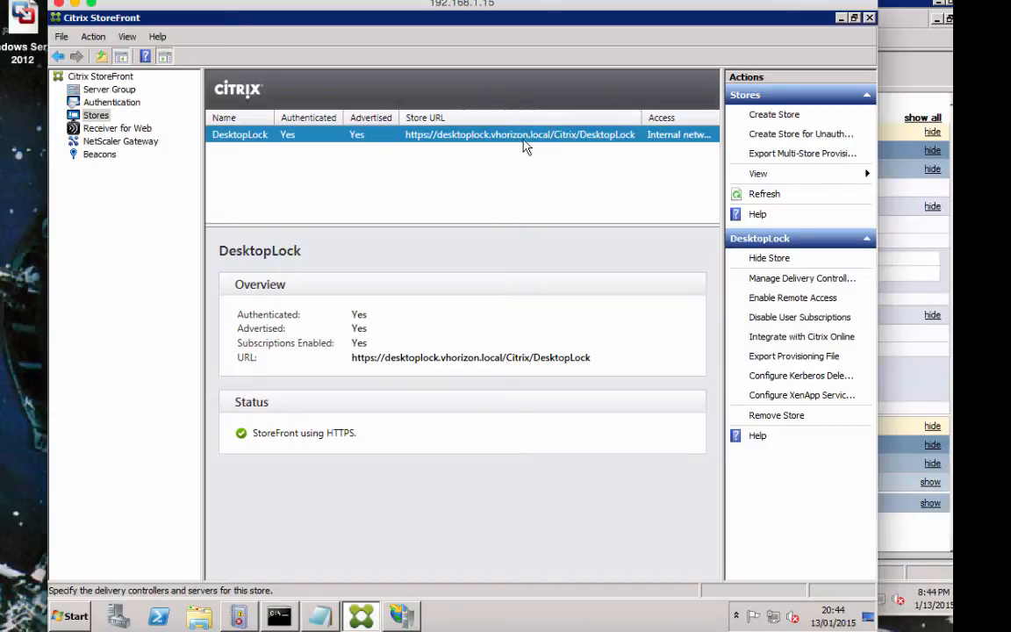
pyautogui.click(112, 102)
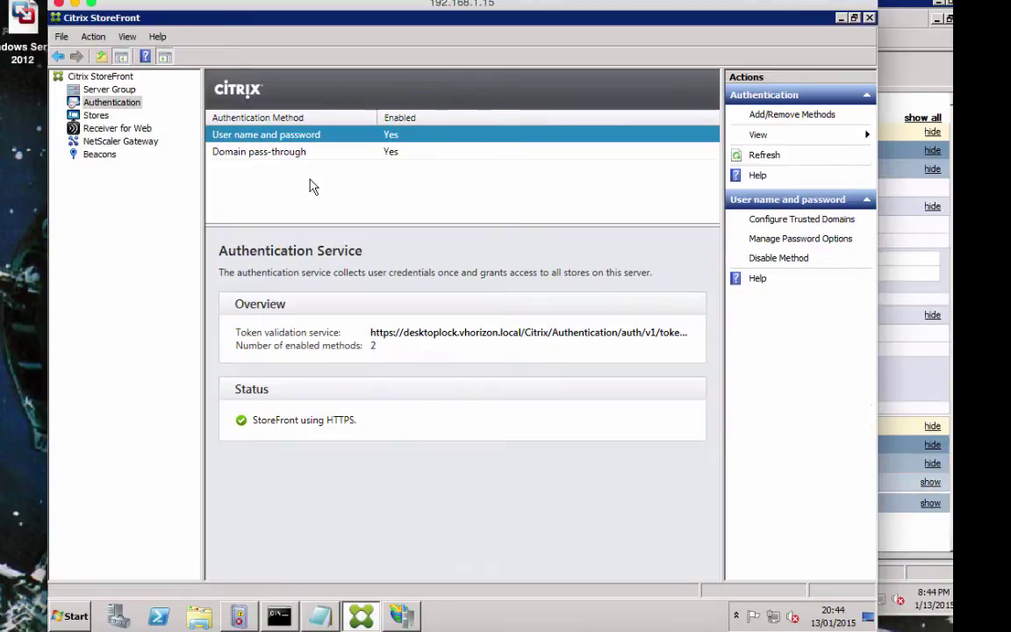
pyautogui.moveTo(802, 218)
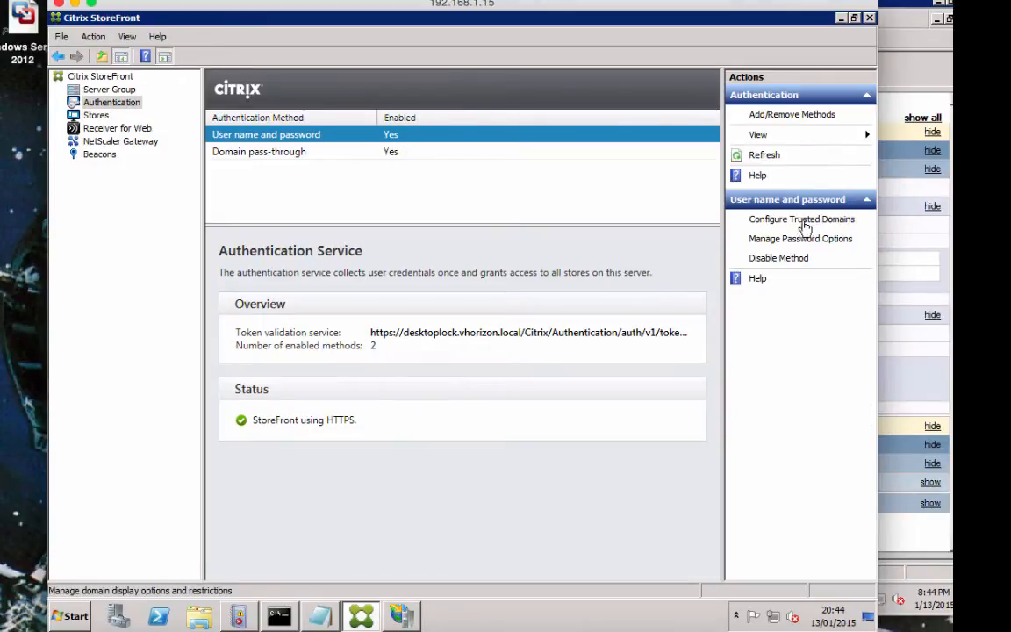
pyautogui.click(801, 218)
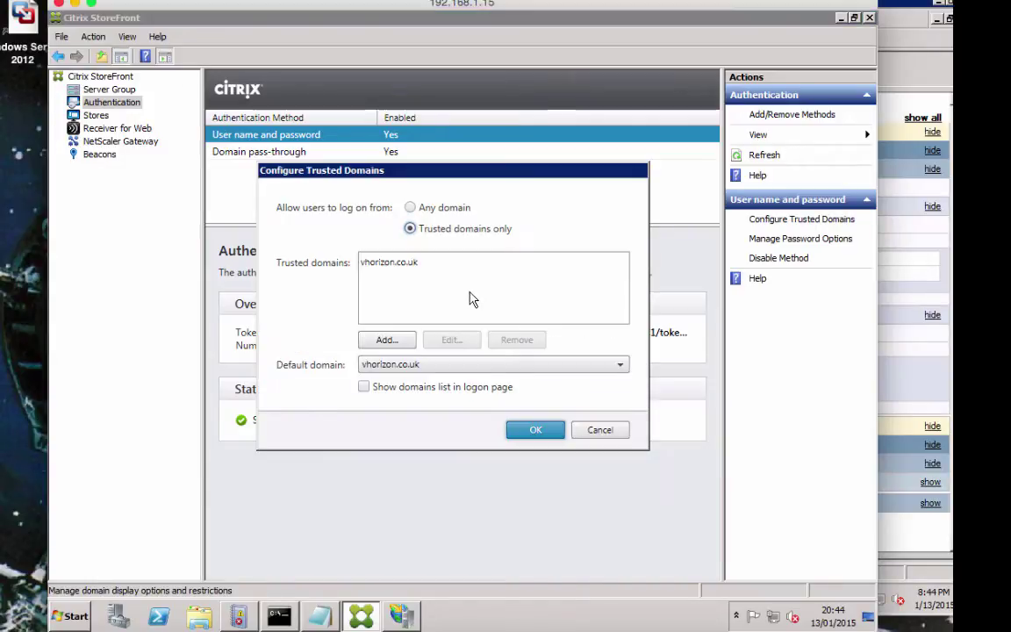
pyautogui.click(535, 429)
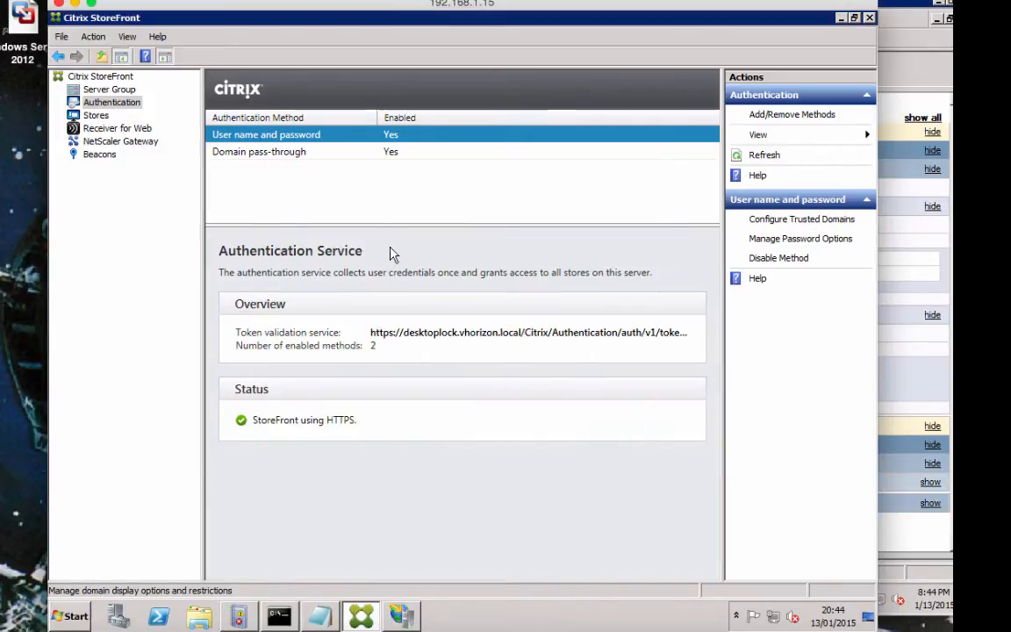
pyautogui.click(259, 151)
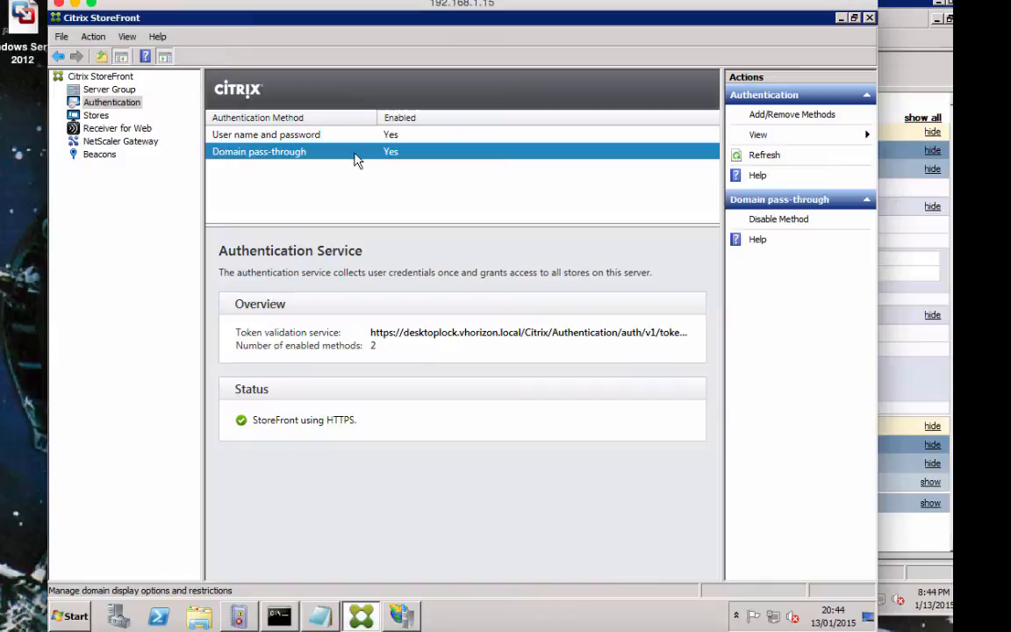
pyautogui.moveTo(134, 133)
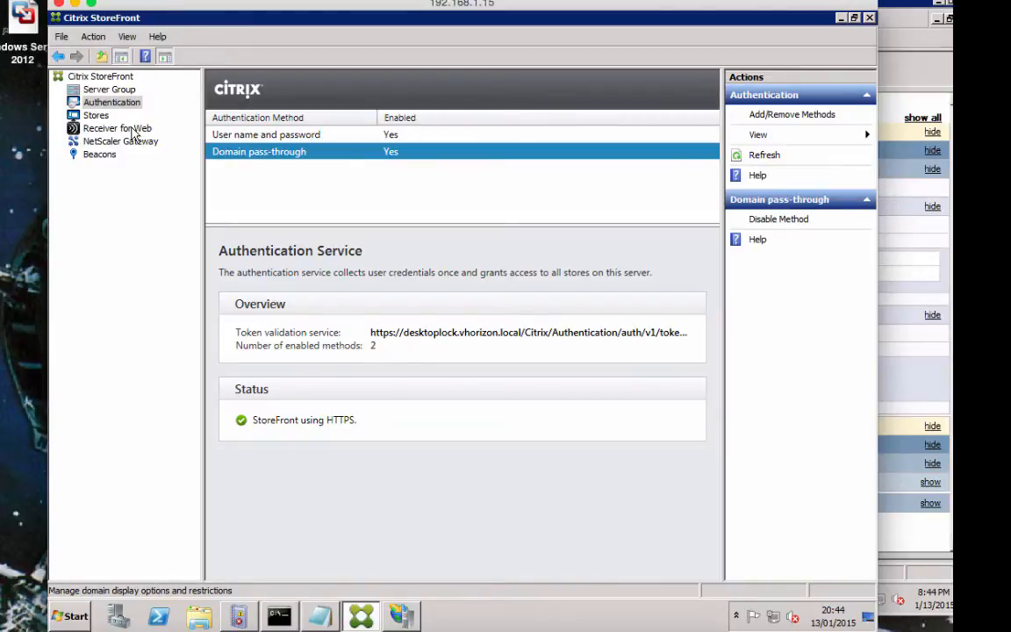
pyautogui.click(117, 128)
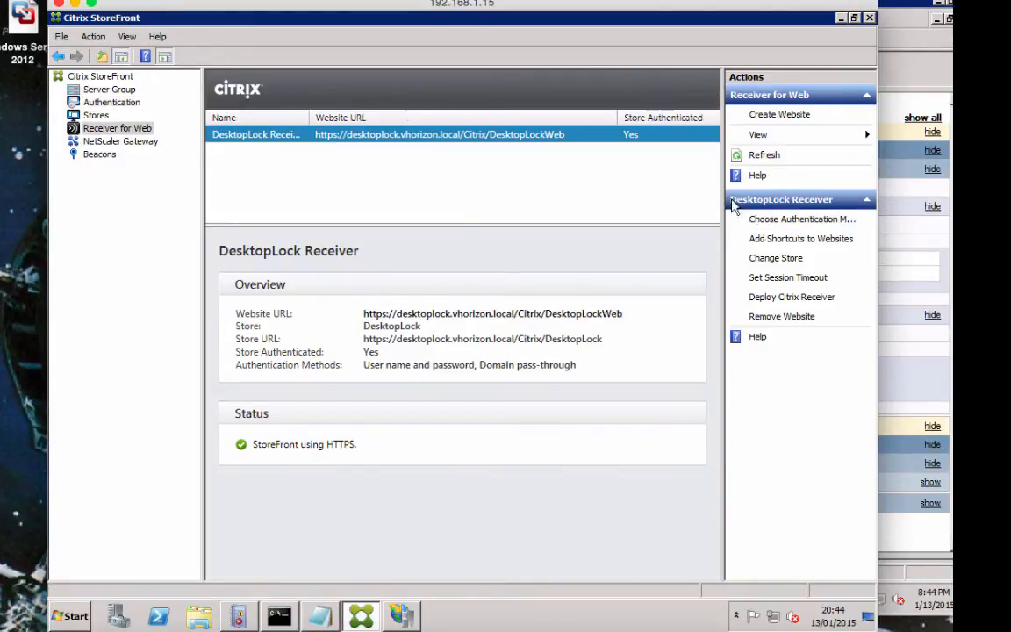
pyautogui.moveTo(775, 224)
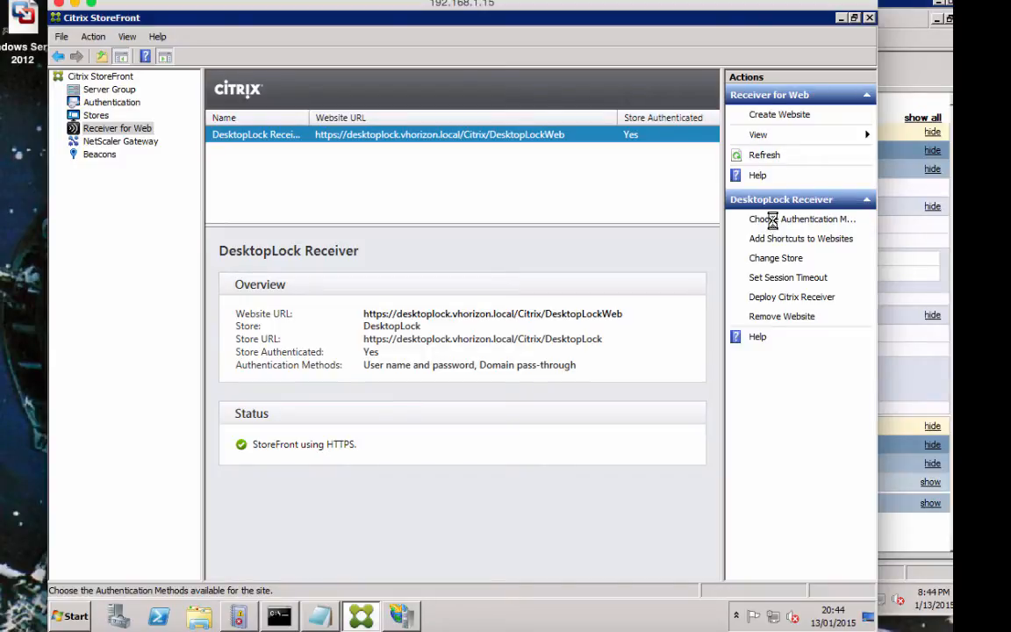
pyautogui.click(802, 219)
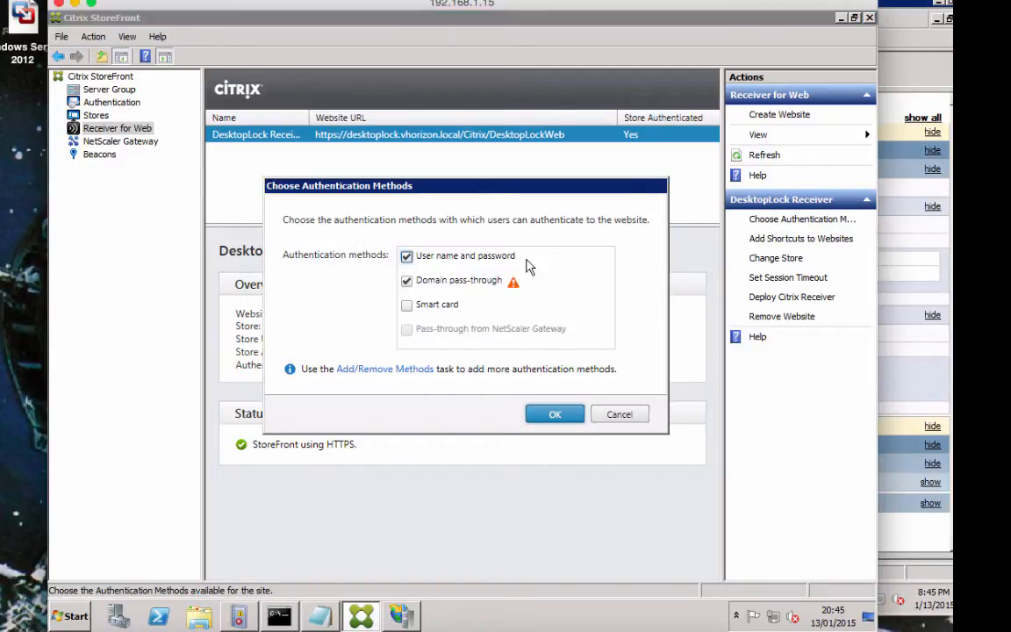
pyautogui.click(555, 413)
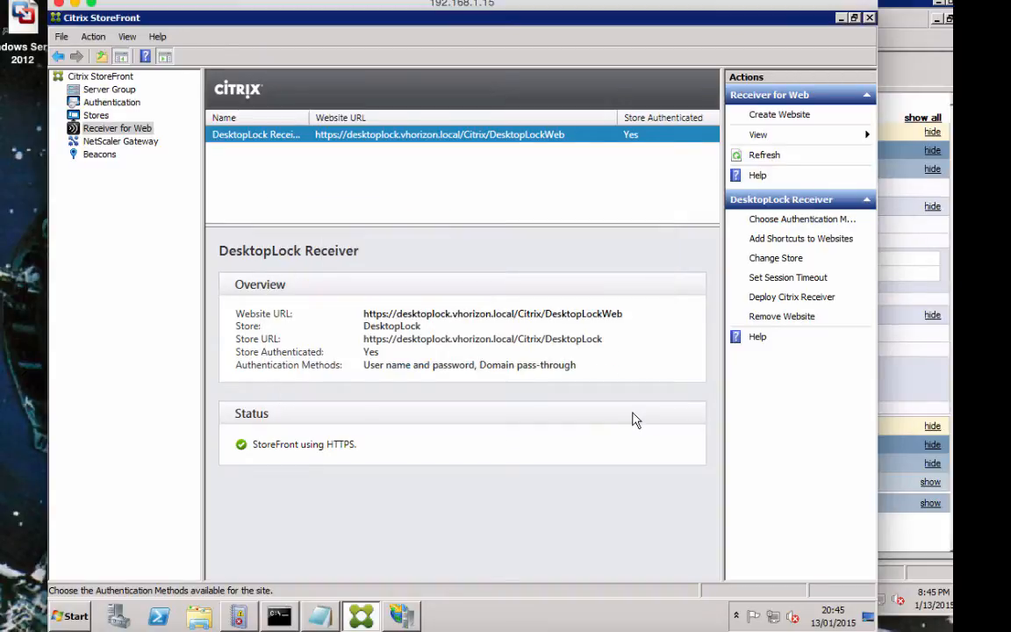
pyautogui.moveTo(465, 395)
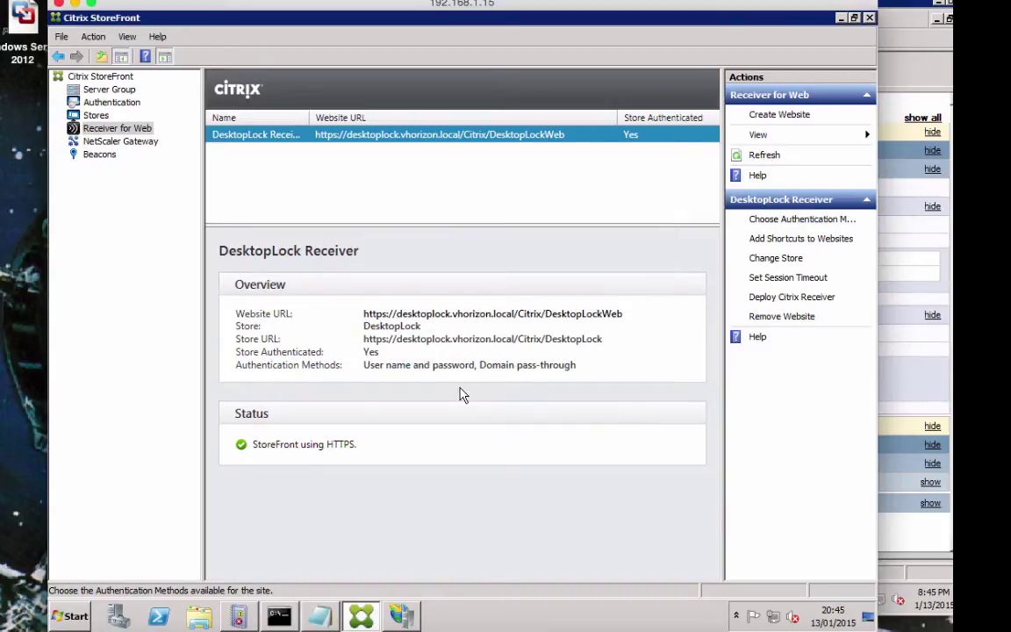
pyautogui.moveTo(457, 389)
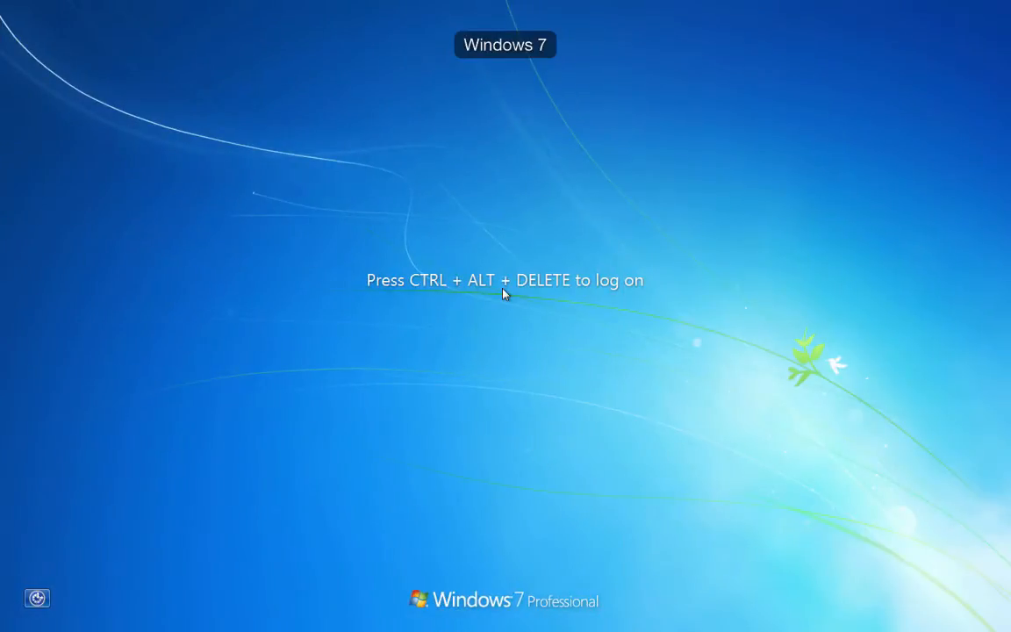
pyautogui.moveTo(364, 7)
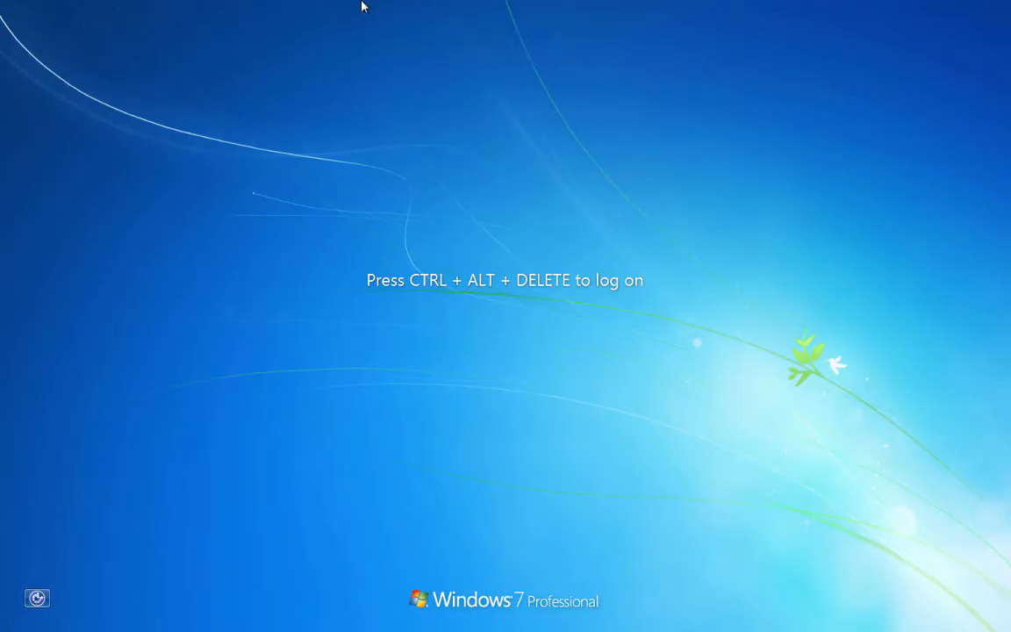
# Send Ctrl-Alt-Del to the guest and focus the administrator password box
pyautogui.click(254, 7)
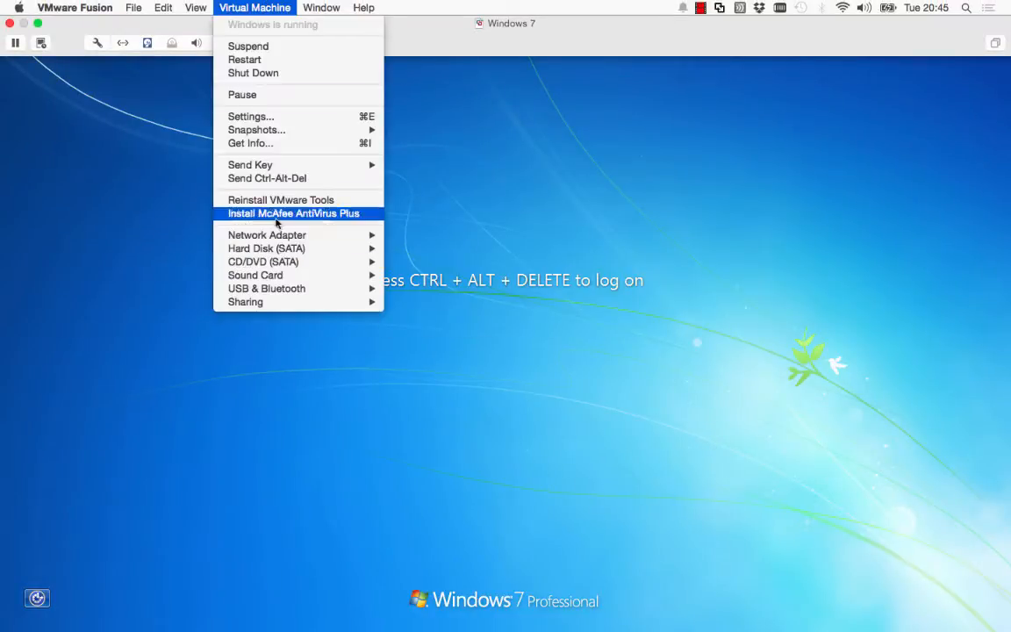
pyautogui.click(267, 178)
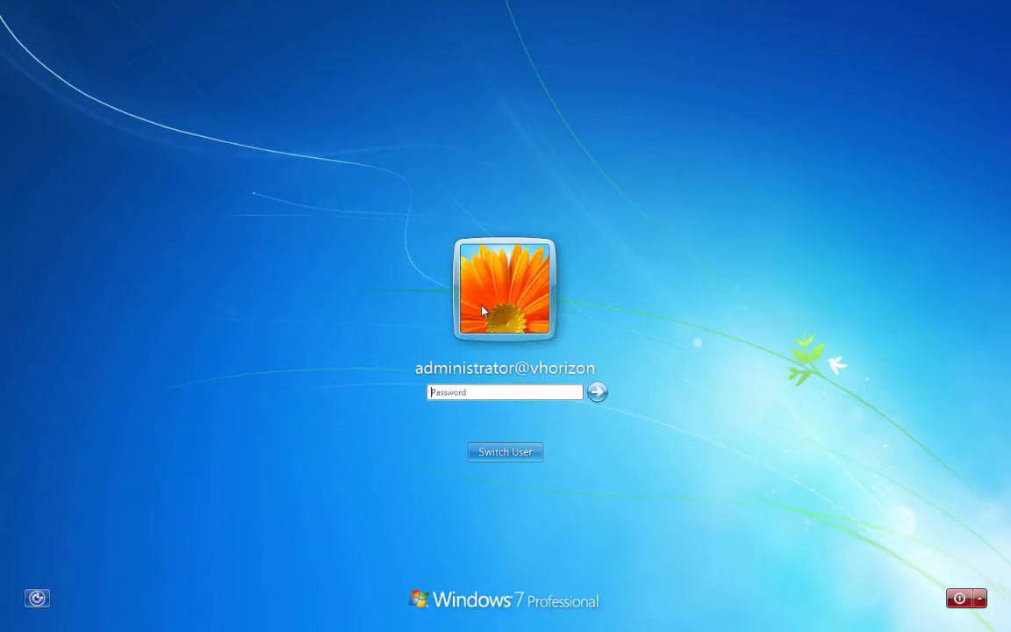
pyautogui.click(597, 392)
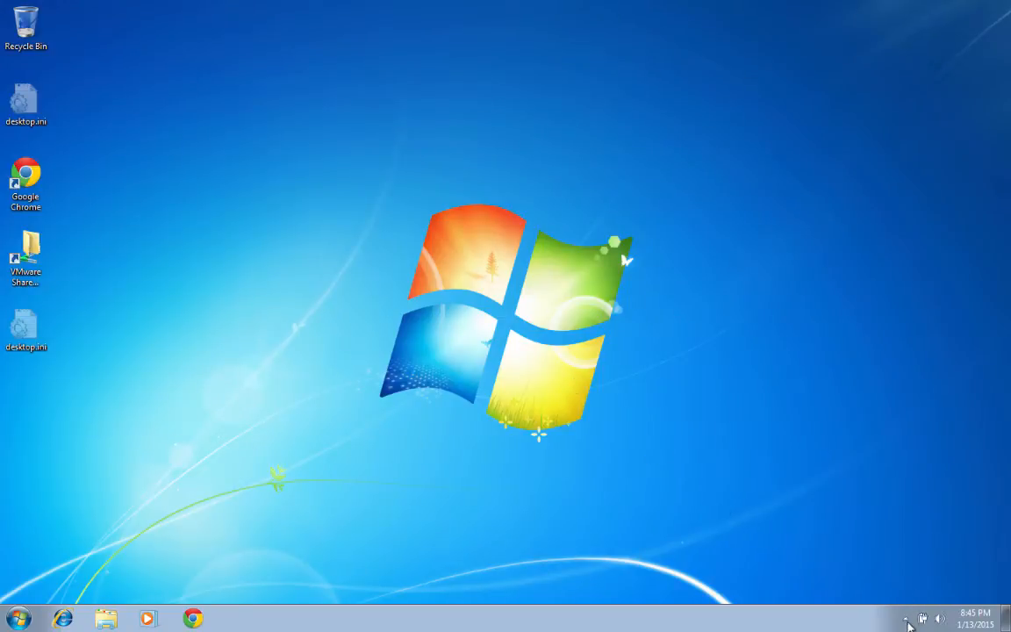
pyautogui.click(888, 620)
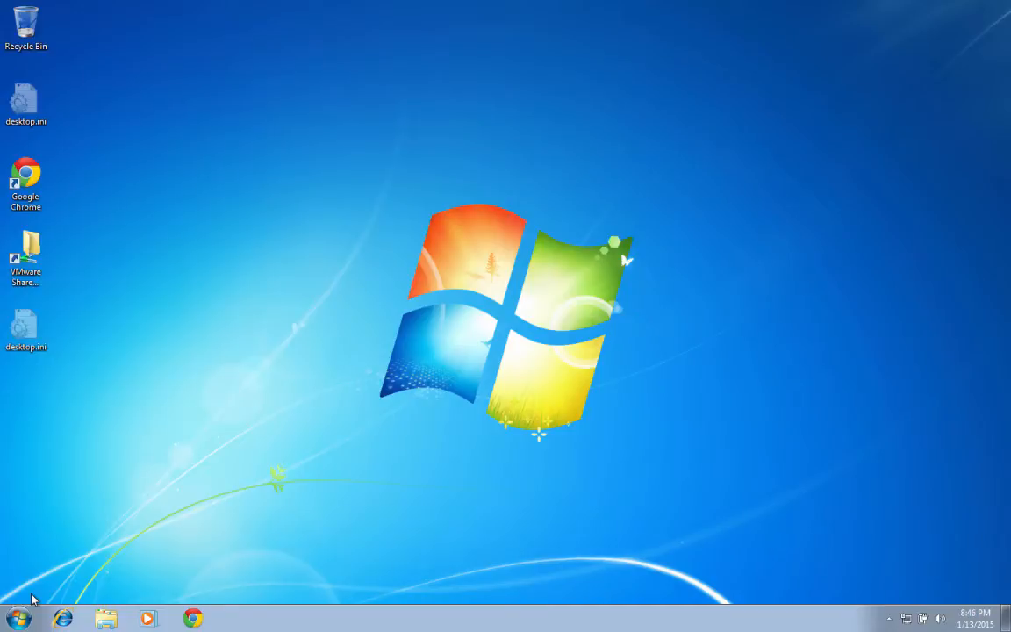
# Browse to C:\Citrix and bring up the context menu on install - Copy.bat
pyautogui.click(106, 619)
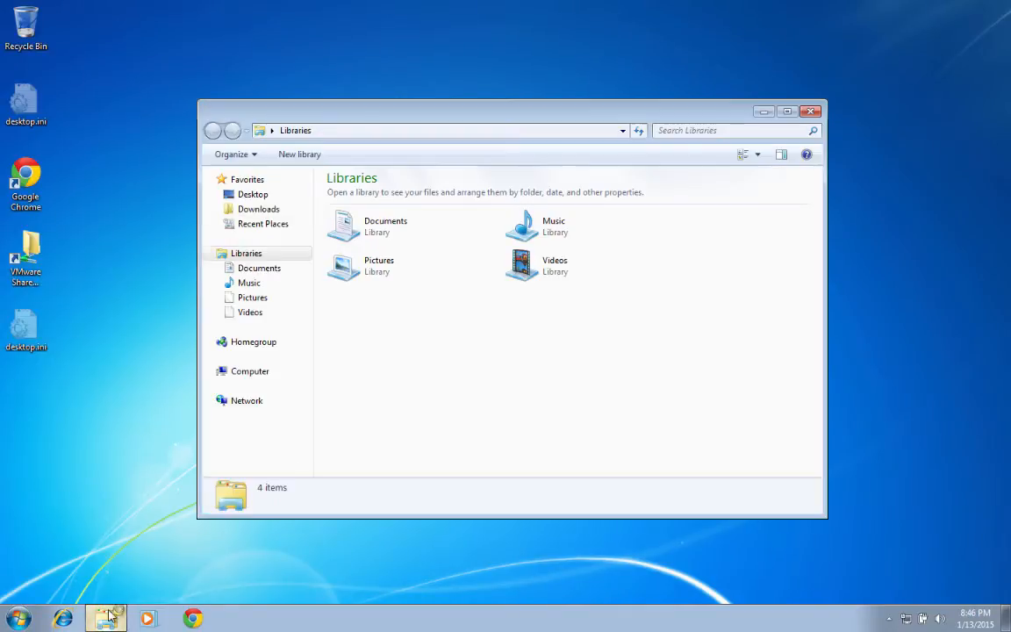
pyautogui.click(250, 371)
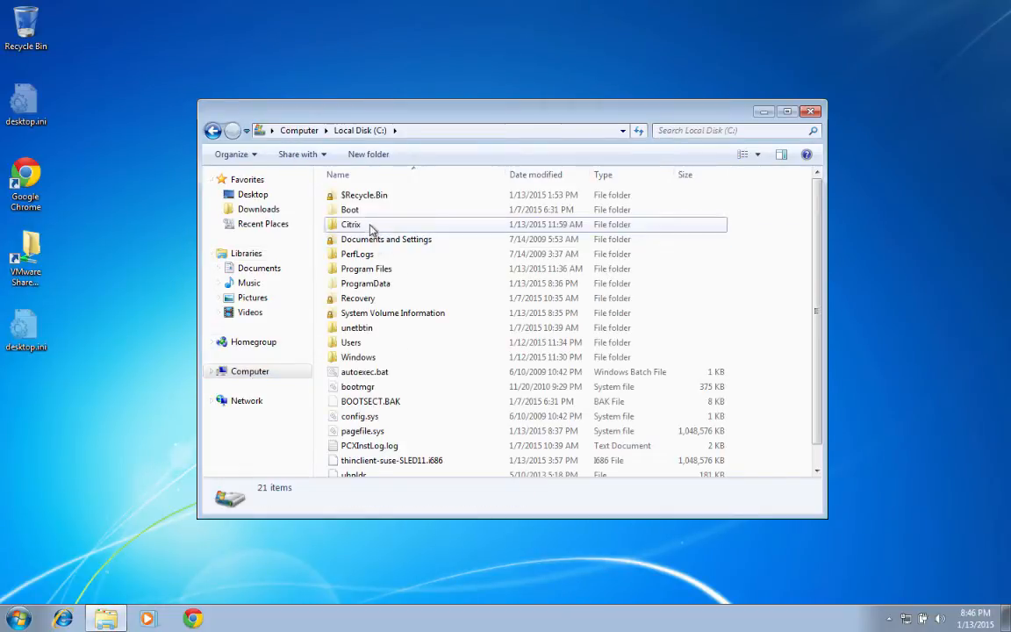
pyautogui.doubleClick(351, 224)
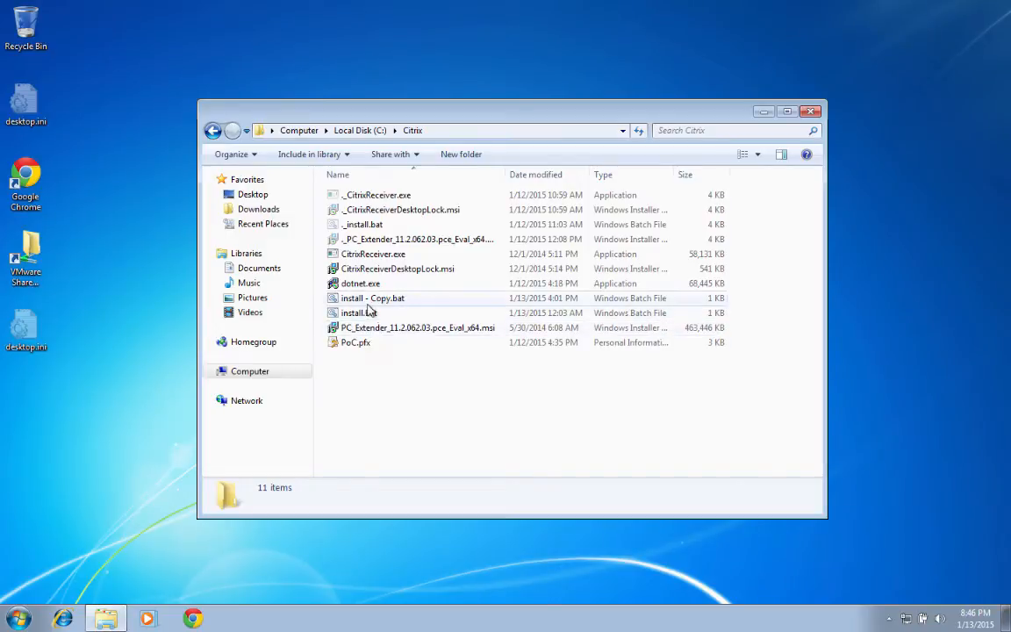
pyautogui.rightClick(371, 298)
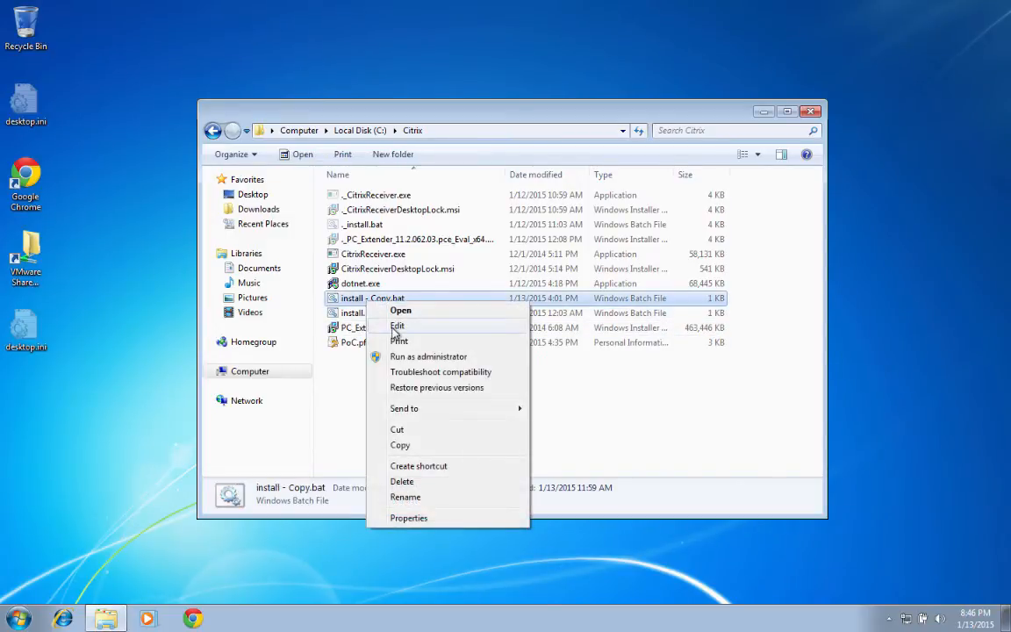
# Edit install - Copy.bat in Notepad to review the Receiver SSON and DesktopLock commands
pyautogui.click(397, 325)
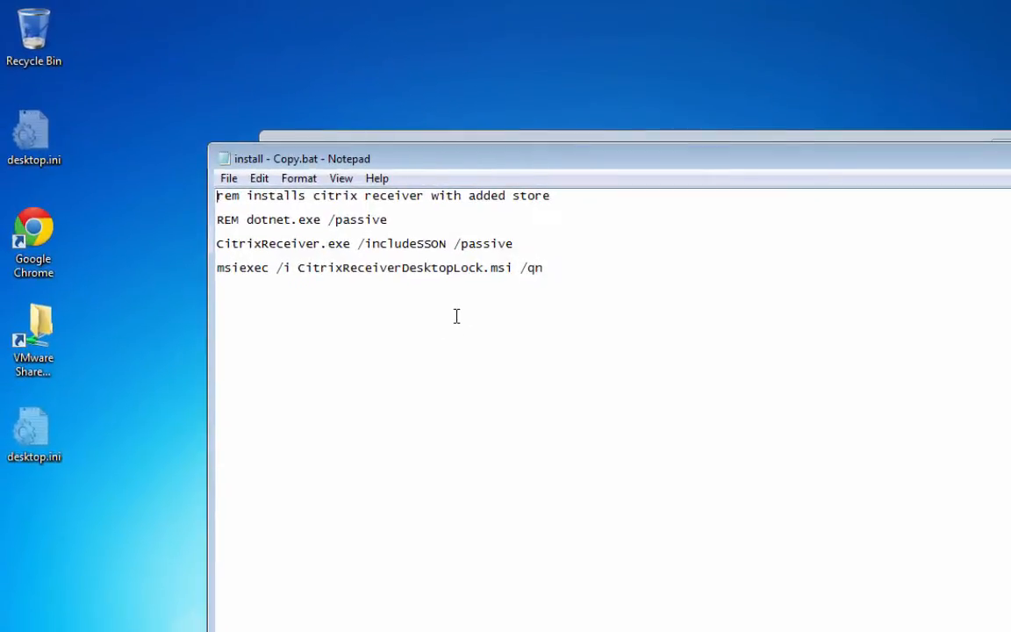
pyautogui.moveTo(477, 345)
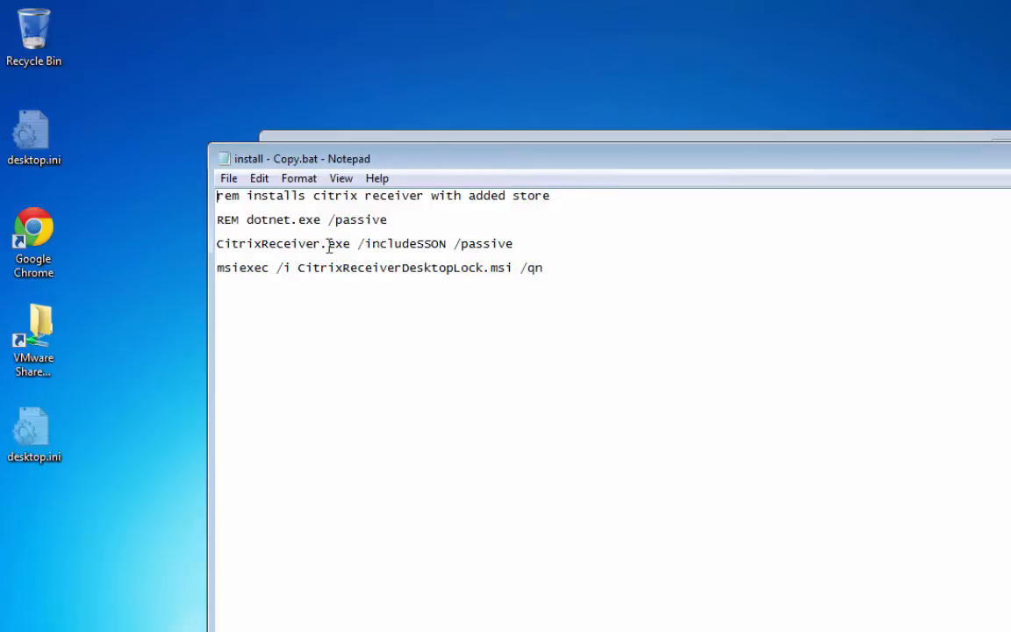
pyautogui.moveTo(305, 252)
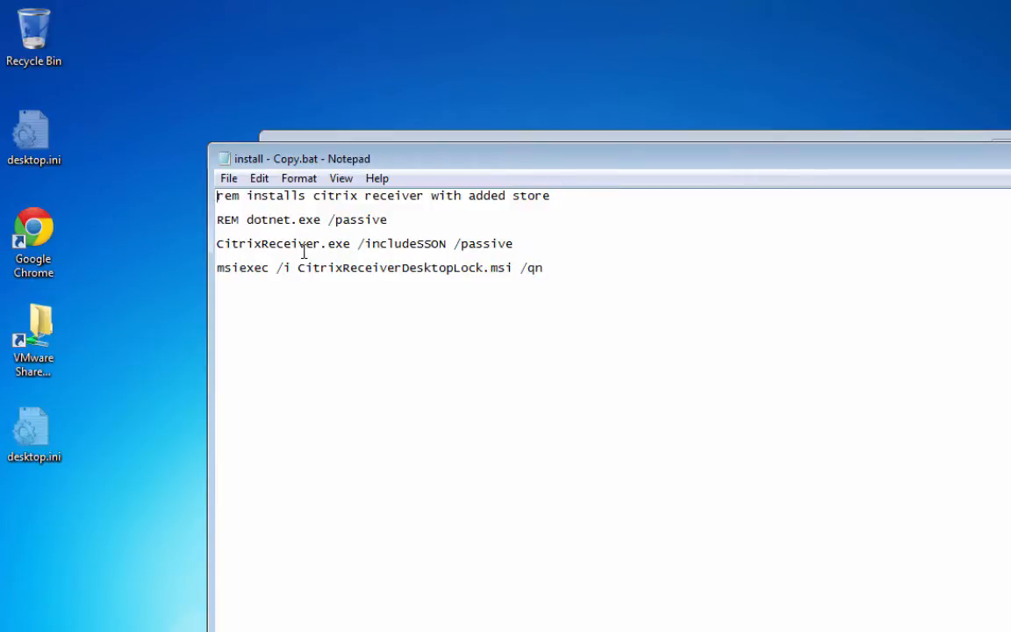
pyautogui.moveTo(476, 283)
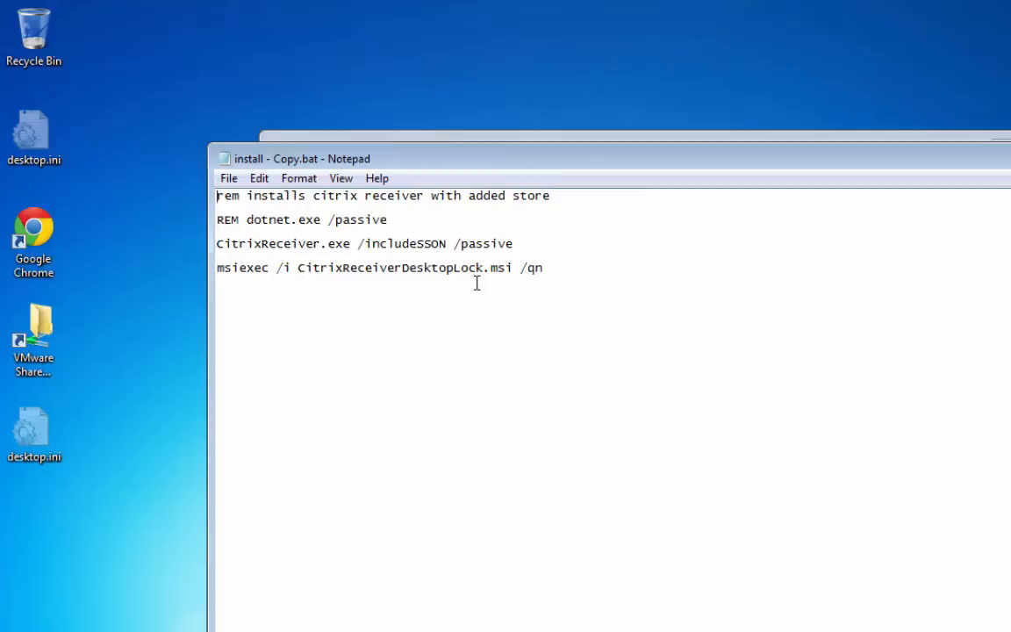
pyautogui.moveTo(516, 307)
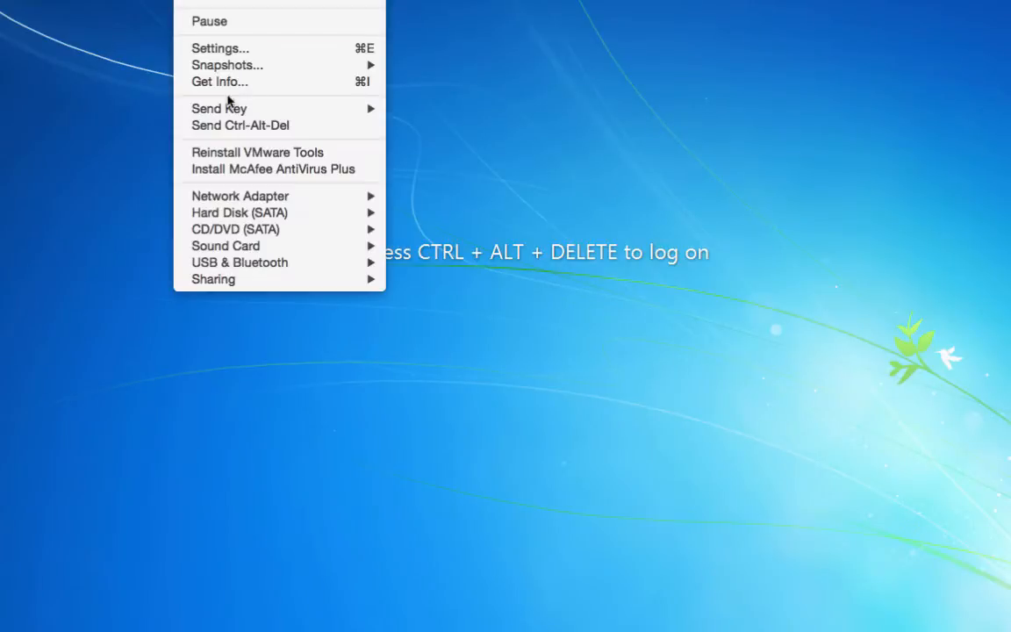
# Switch user and sign in to the domain as staff1
pyautogui.click(239, 125)
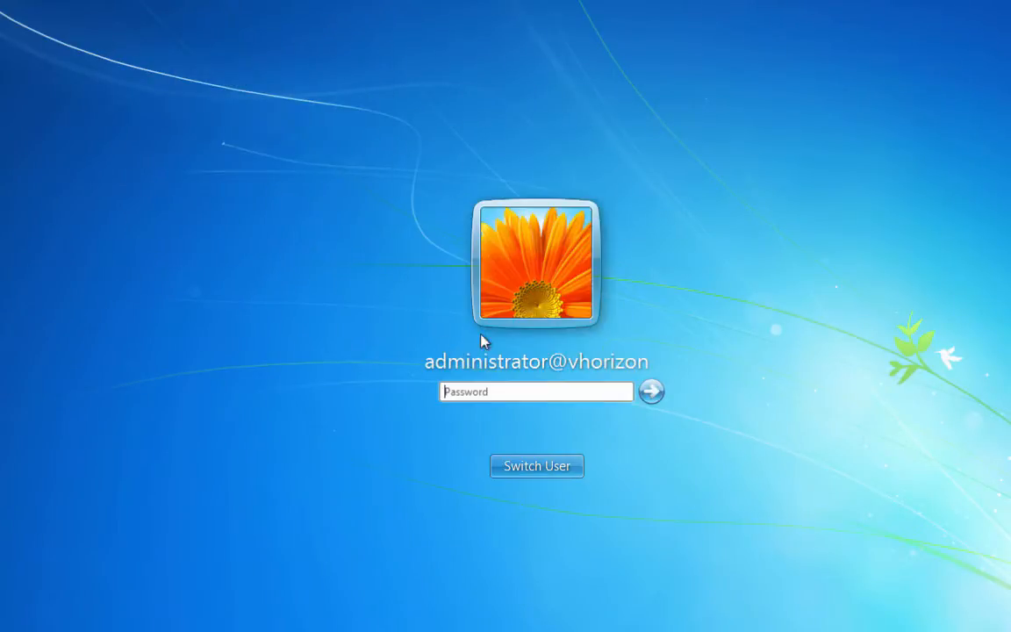
pyautogui.click(536, 466)
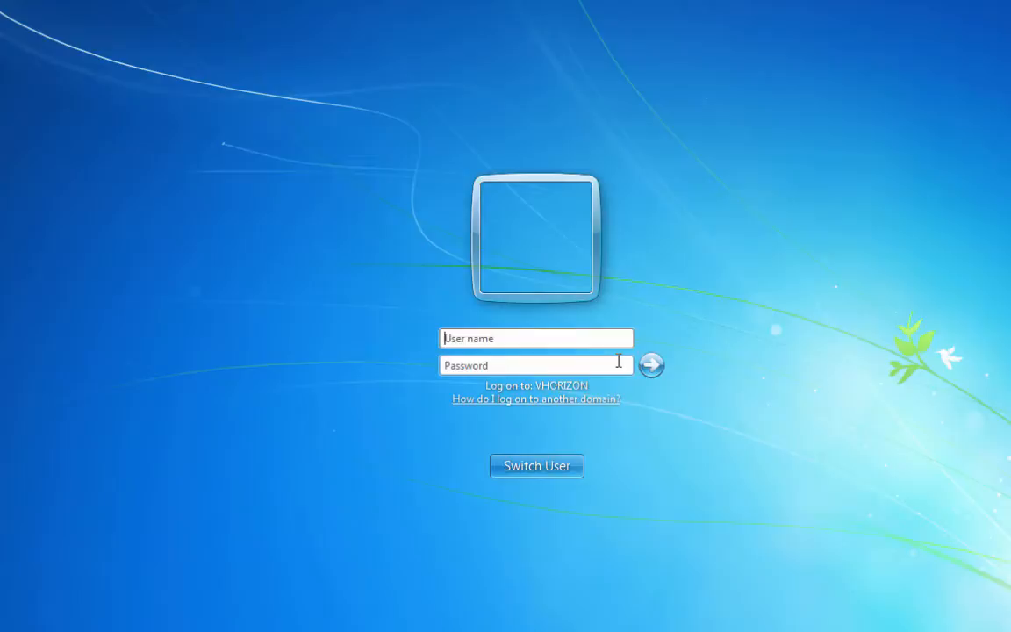
pyautogui.write('staff1')
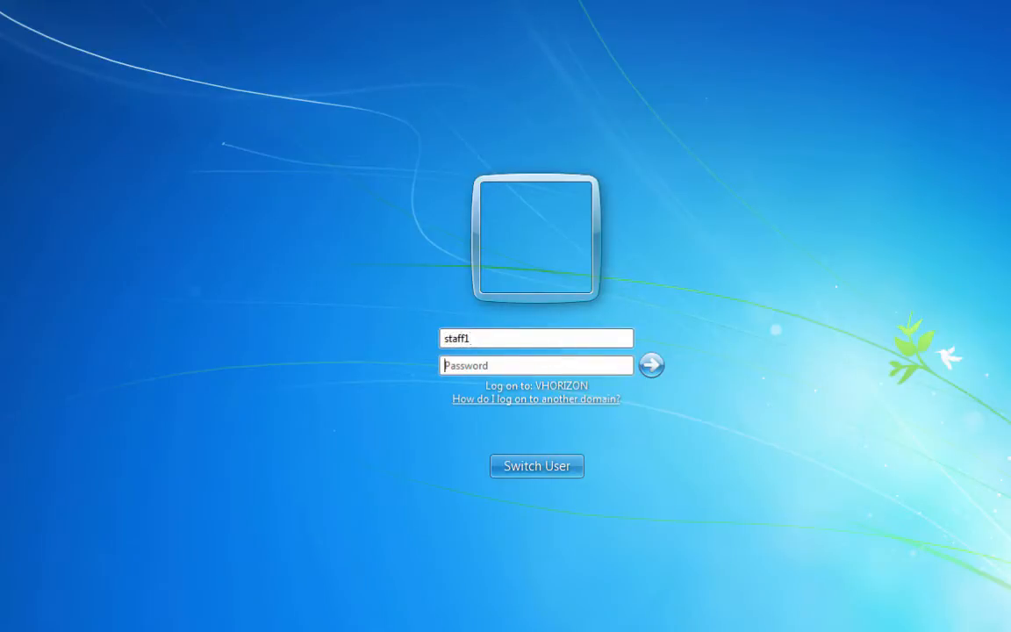
pyautogui.write('password')
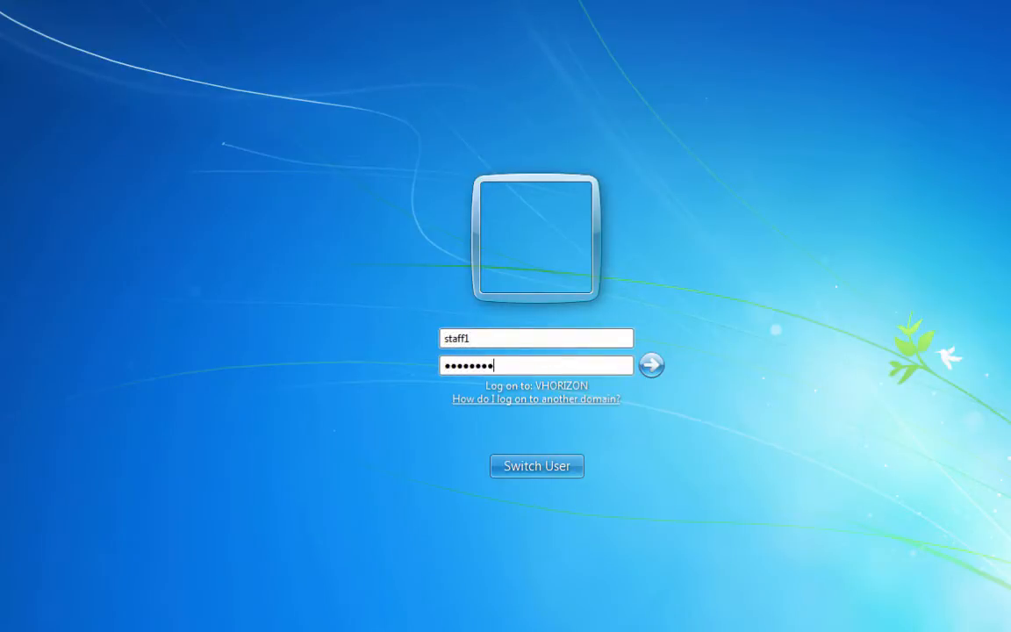
pyautogui.click(651, 365)
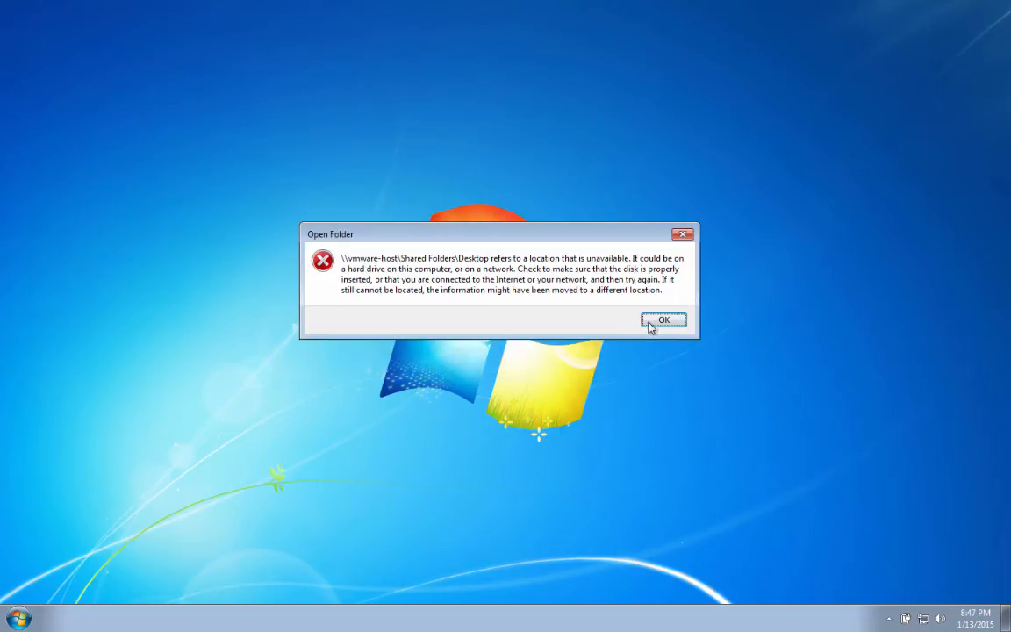
# Dismiss the shared-folder error and log staff1 off from the Start menu
pyautogui.click(664, 321)
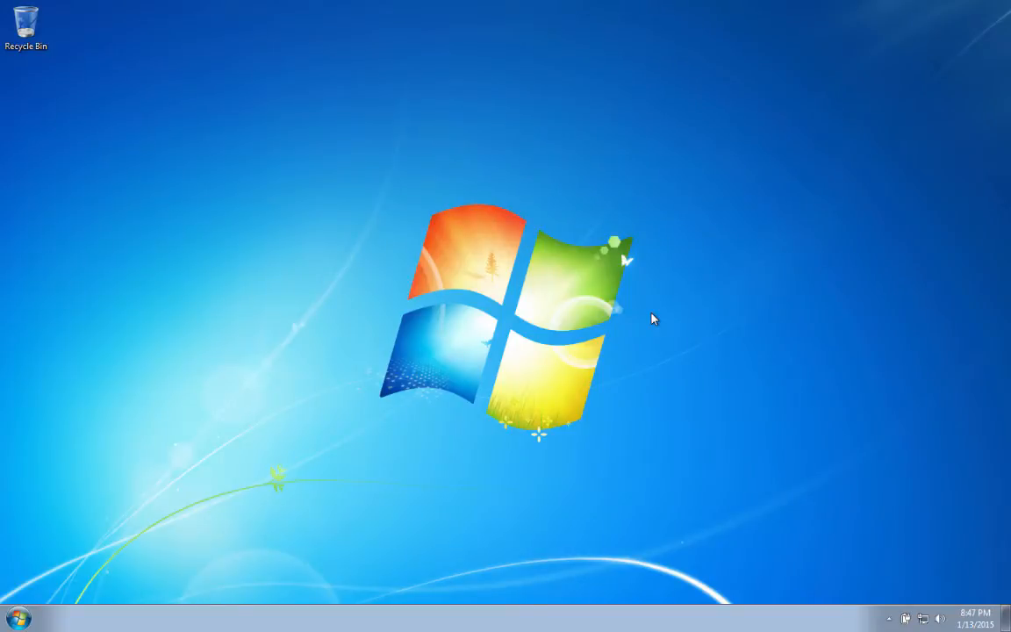
pyautogui.moveTo(14, 616)
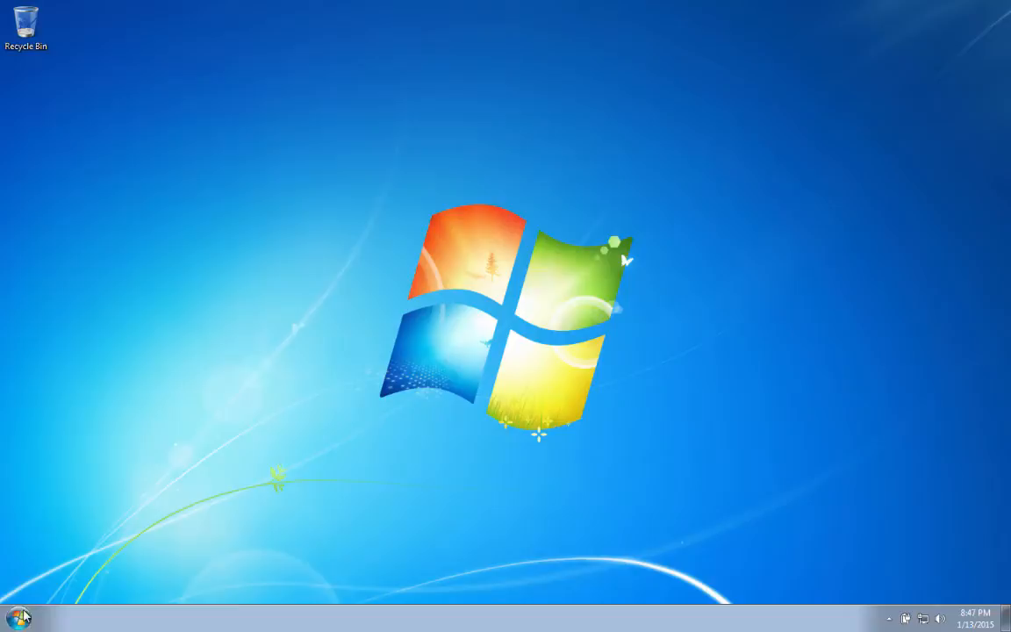
pyautogui.click(18, 617)
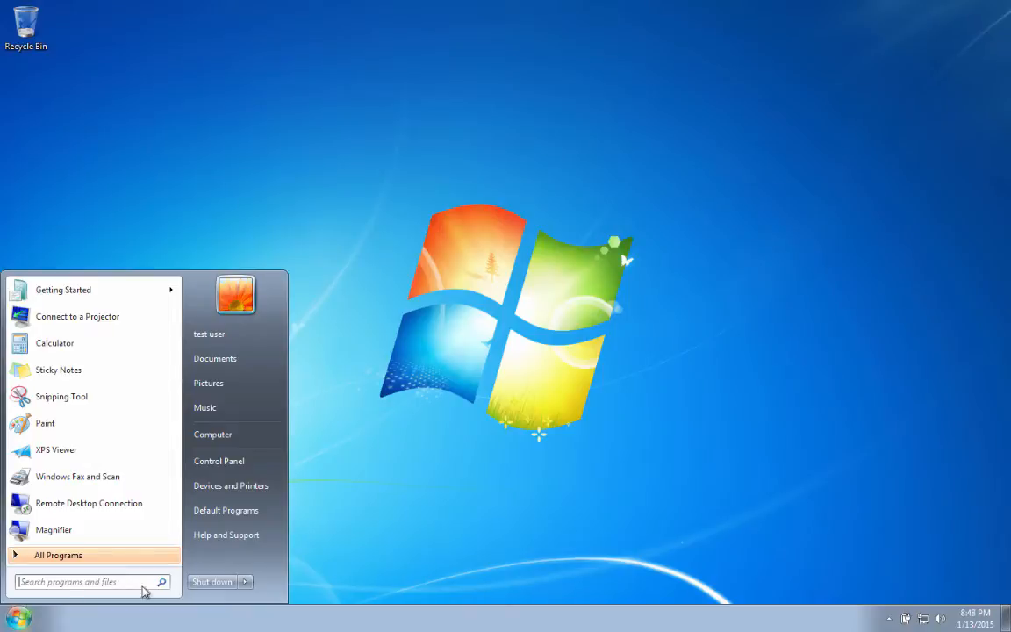
pyautogui.click(245, 582)
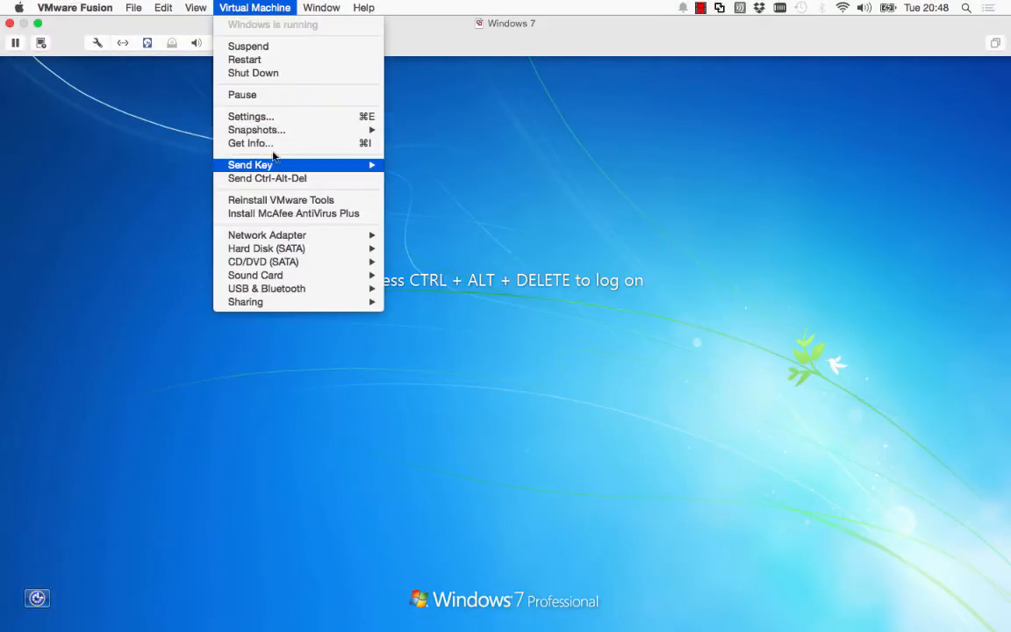
# Send Ctrl-Alt-Del and log on as administrator@vhorizon
pyautogui.click(267, 178)
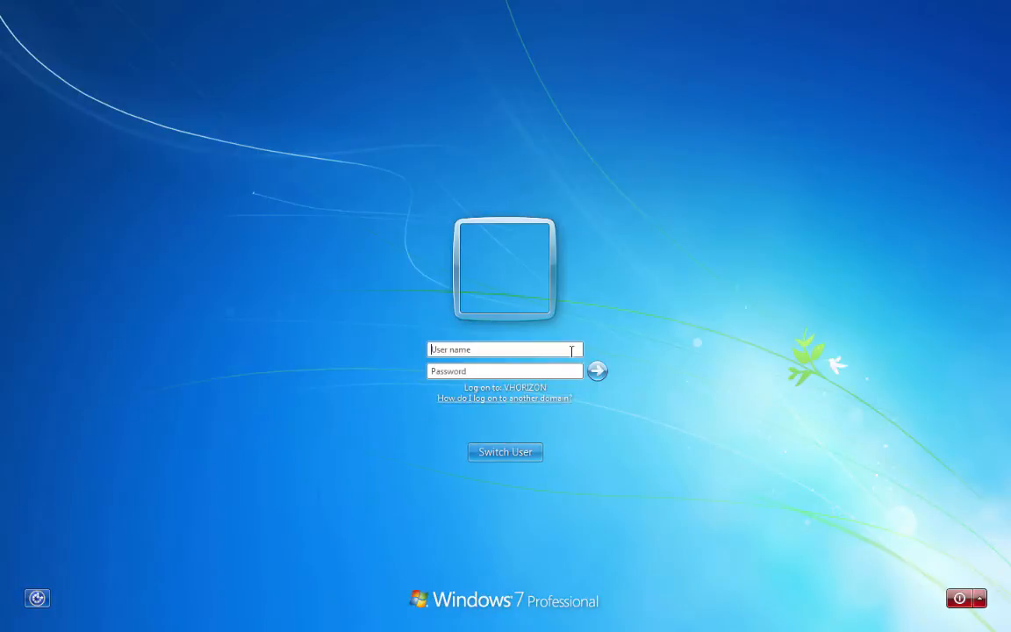
pyautogui.write('administrator')
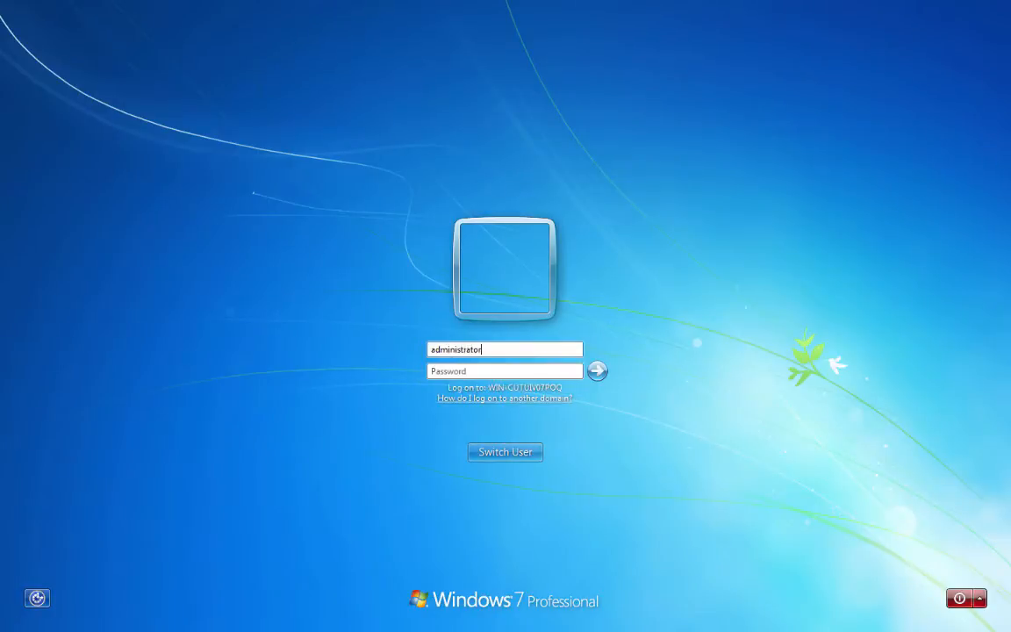
pyautogui.write('@vhorizon')
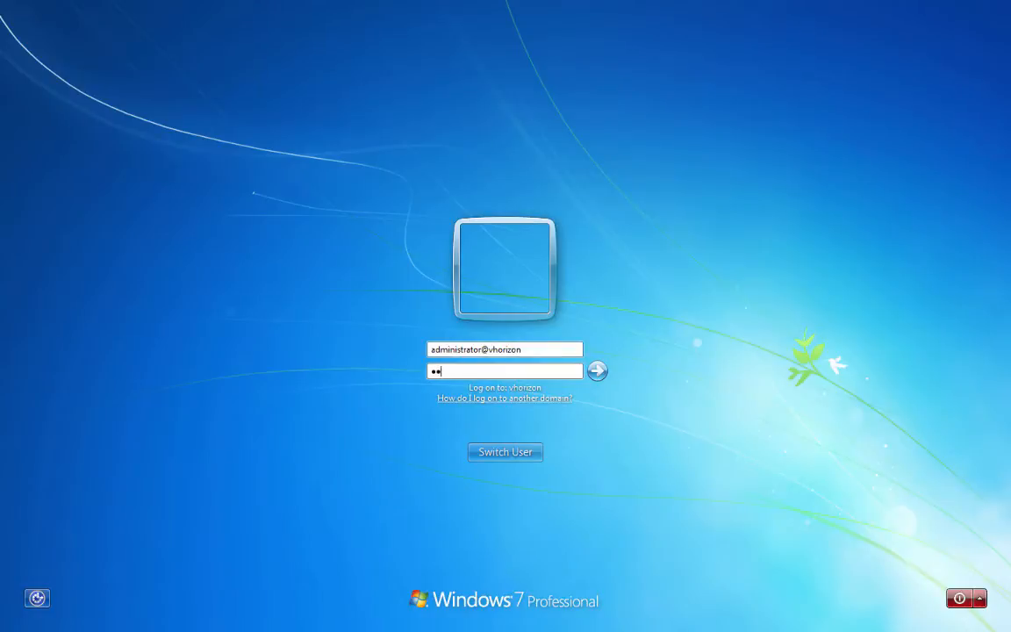
pyautogui.click(597, 370)
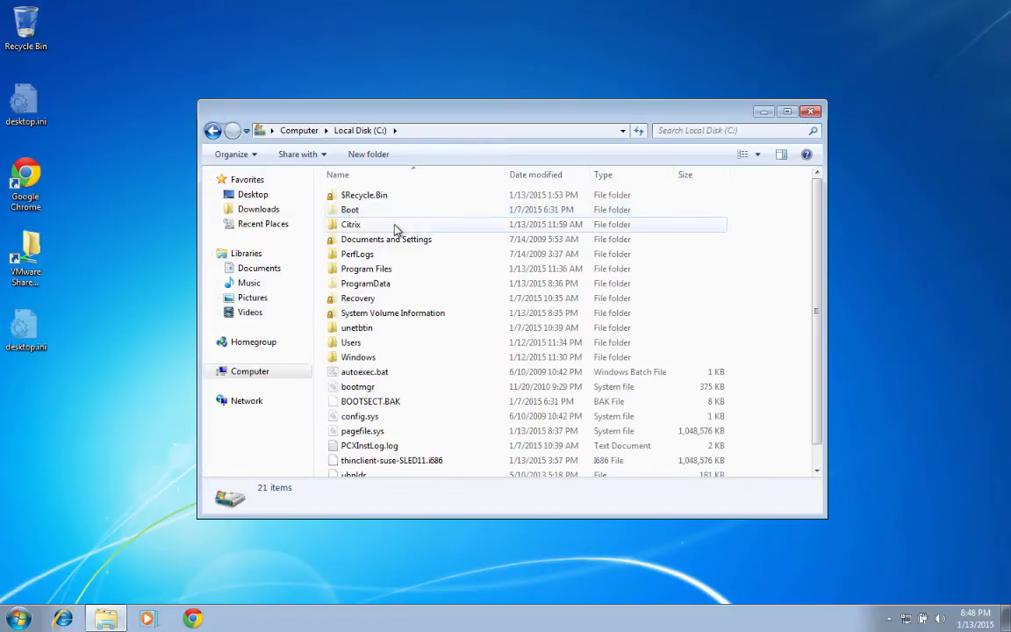
# Run install - Copy.bat from C:\Citrix to launch Citrix Receiver Setup
pyautogui.doubleClick(351, 224)
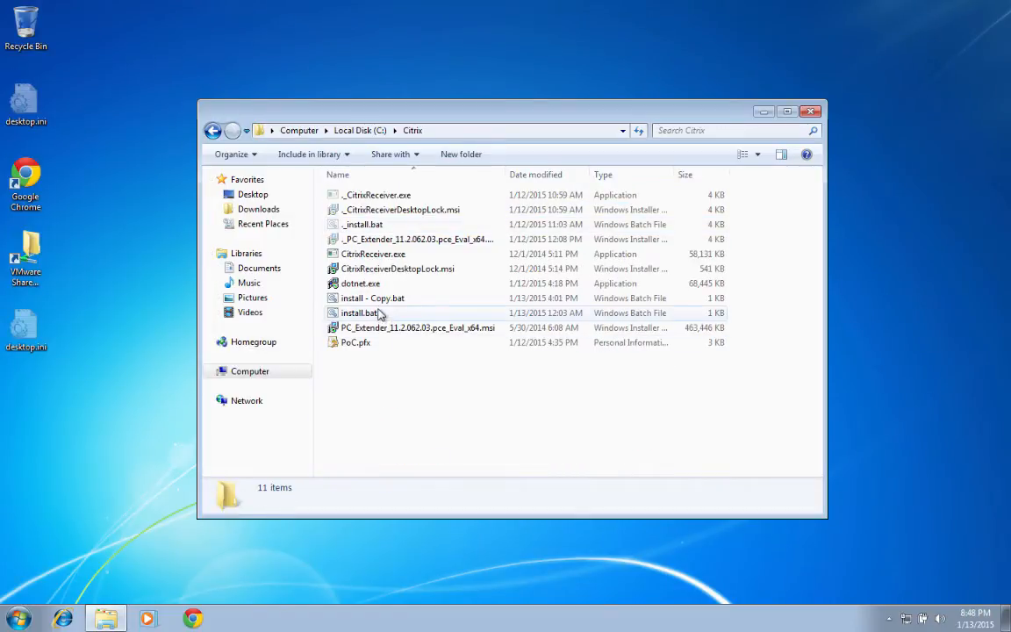
pyautogui.click(371, 297)
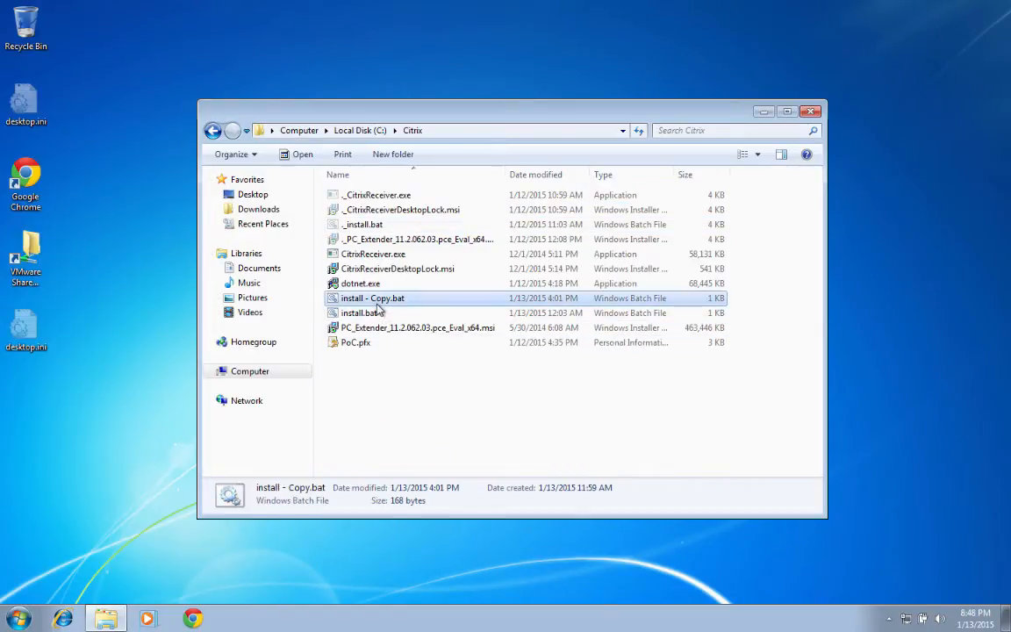
pyautogui.doubleClick(372, 297)
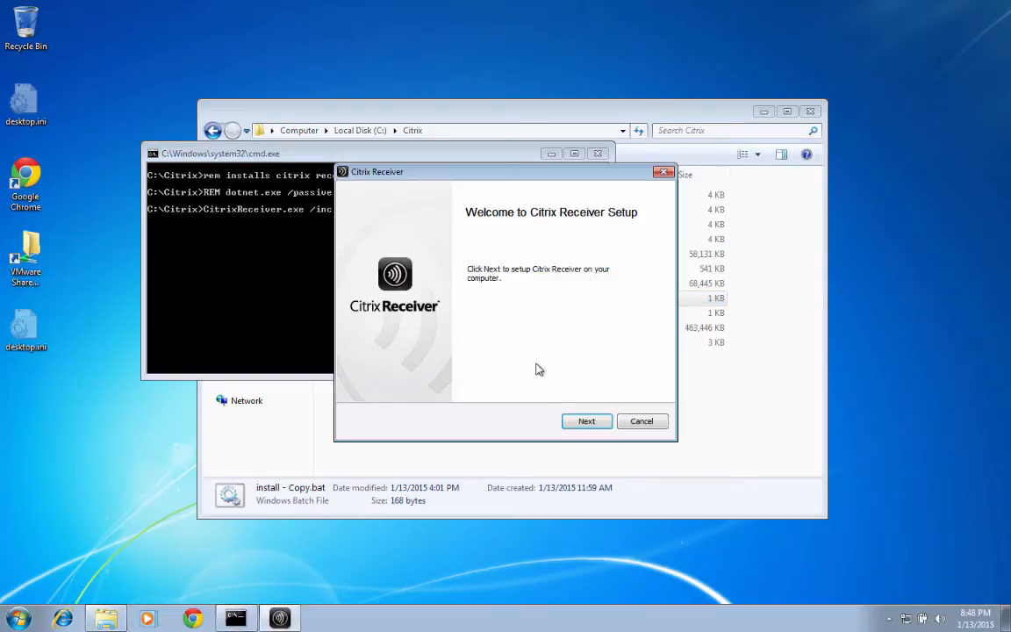
# Accept the Citrix license agreement and start the Receiver installation
pyautogui.click(587, 421)
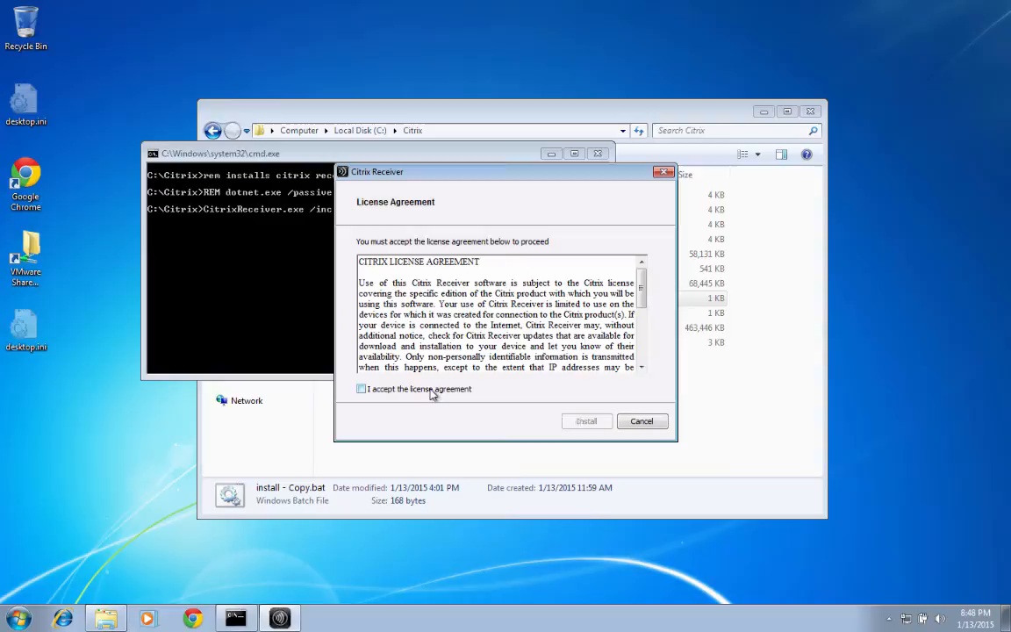
pyautogui.click(361, 389)
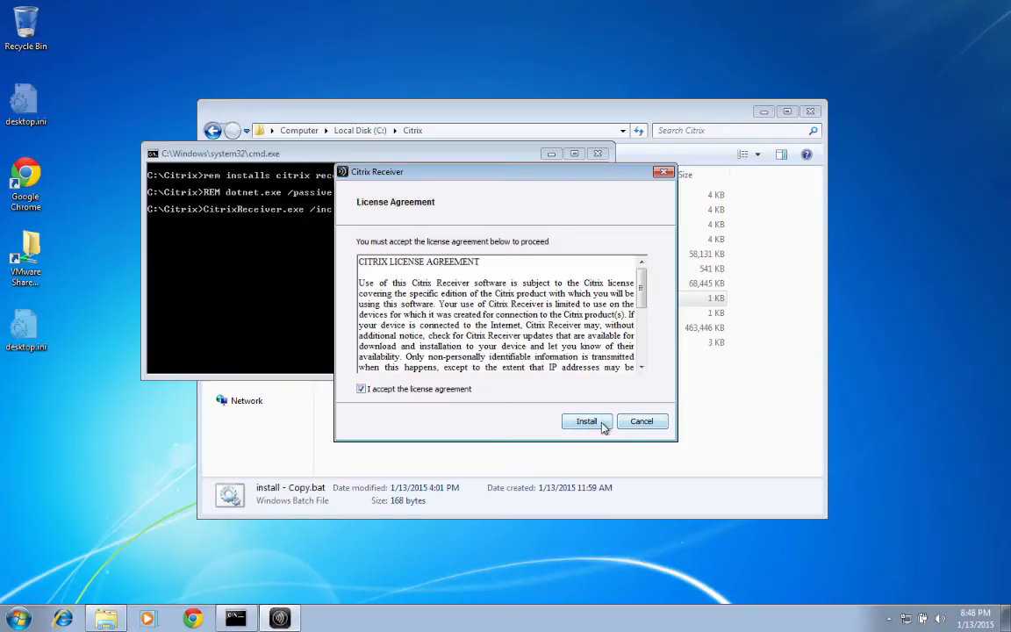
pyautogui.click(586, 421)
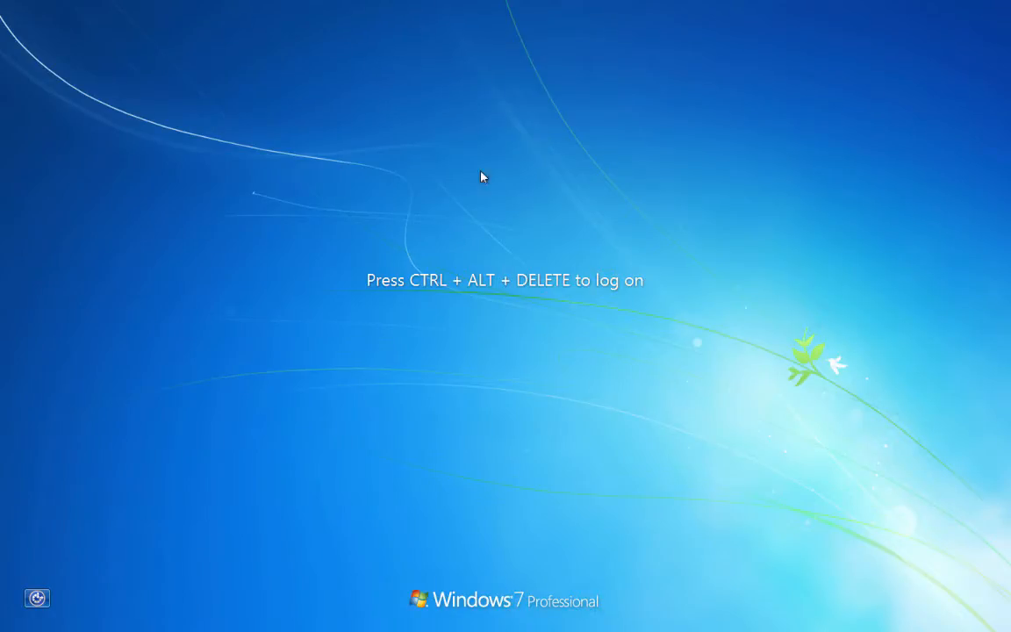
pyautogui.moveTo(393, 238)
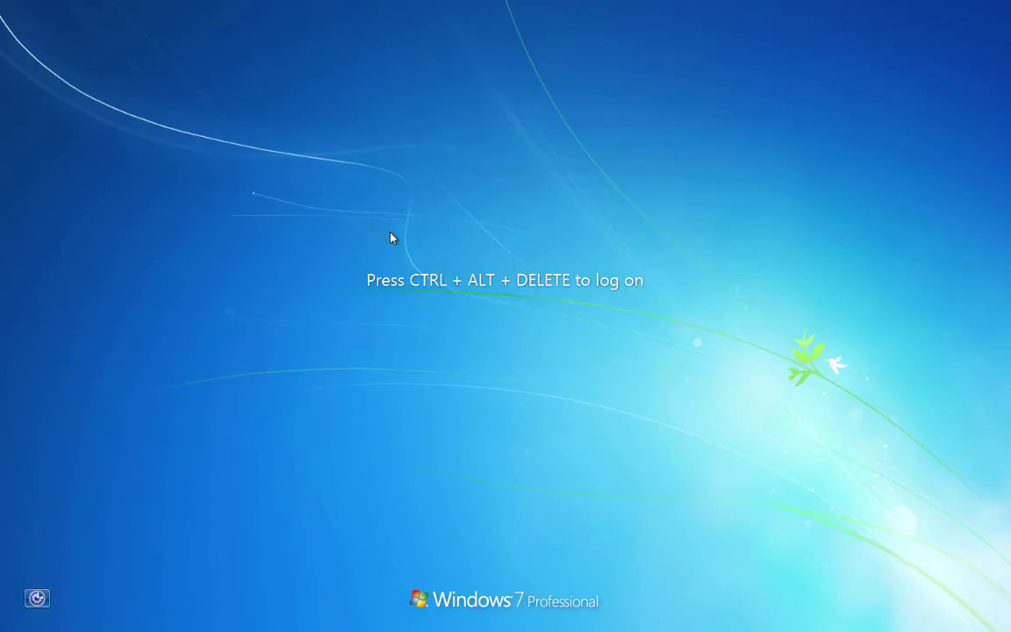
pyautogui.moveTo(312, 7)
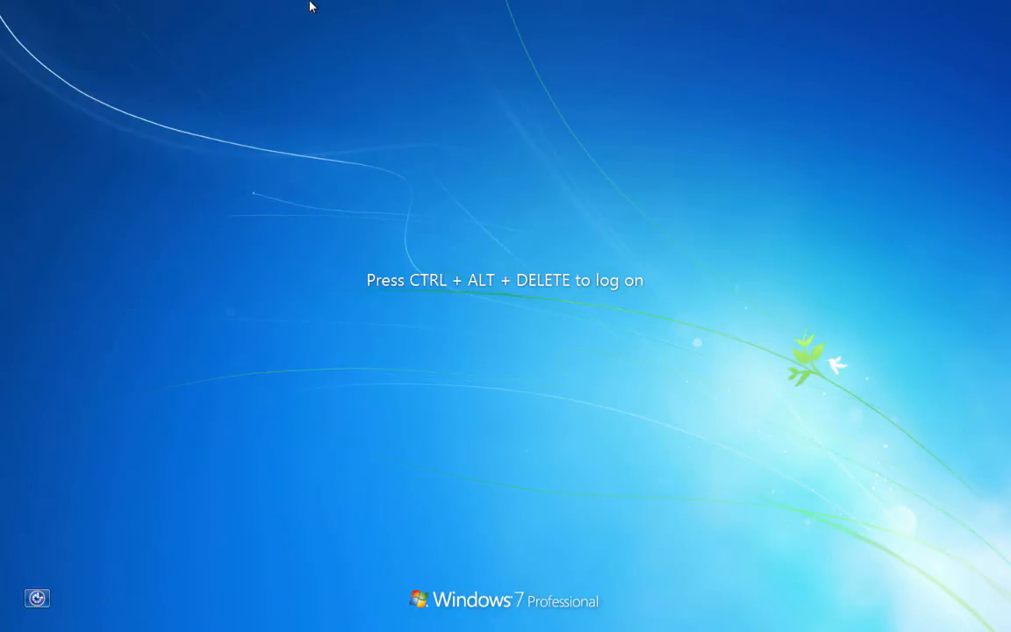
# Send Ctrl-Alt-Del from VMware and sign back in as administrator with the password
pyautogui.click(255, 8)
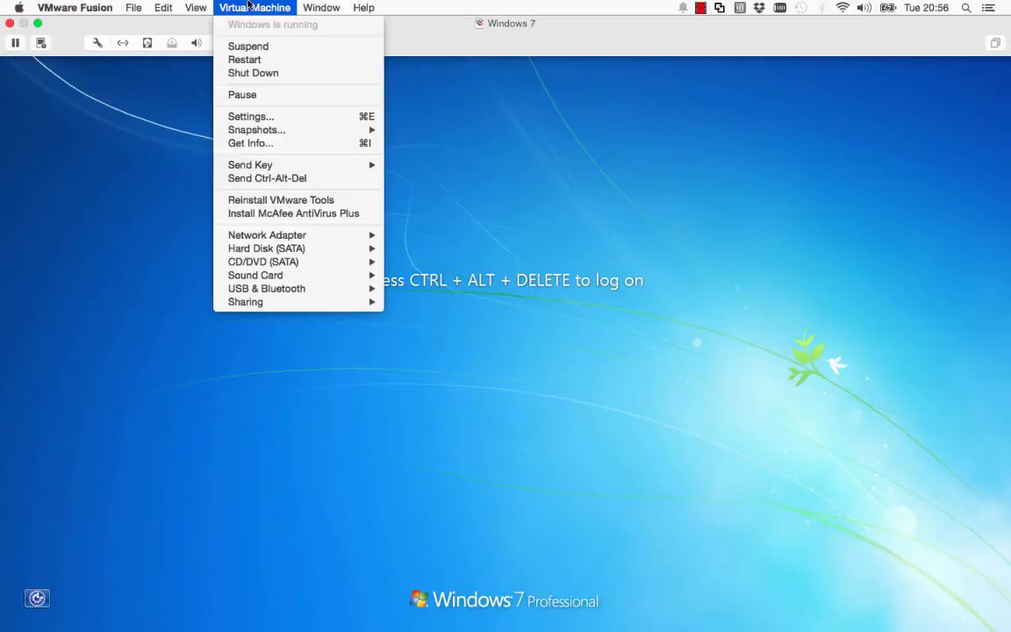
pyautogui.moveTo(267, 178)
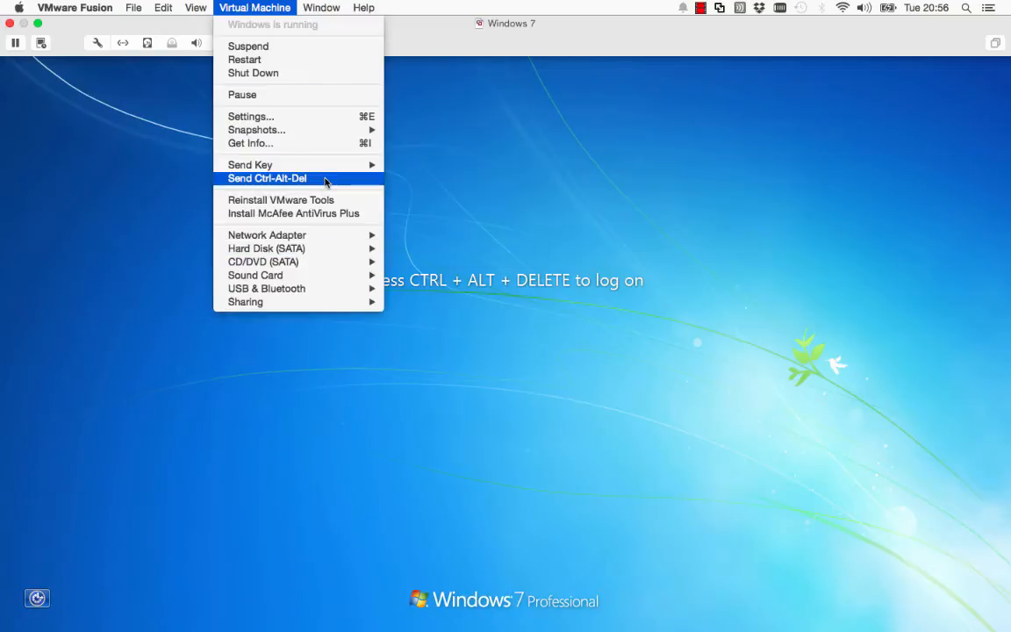
pyautogui.click(267, 178)
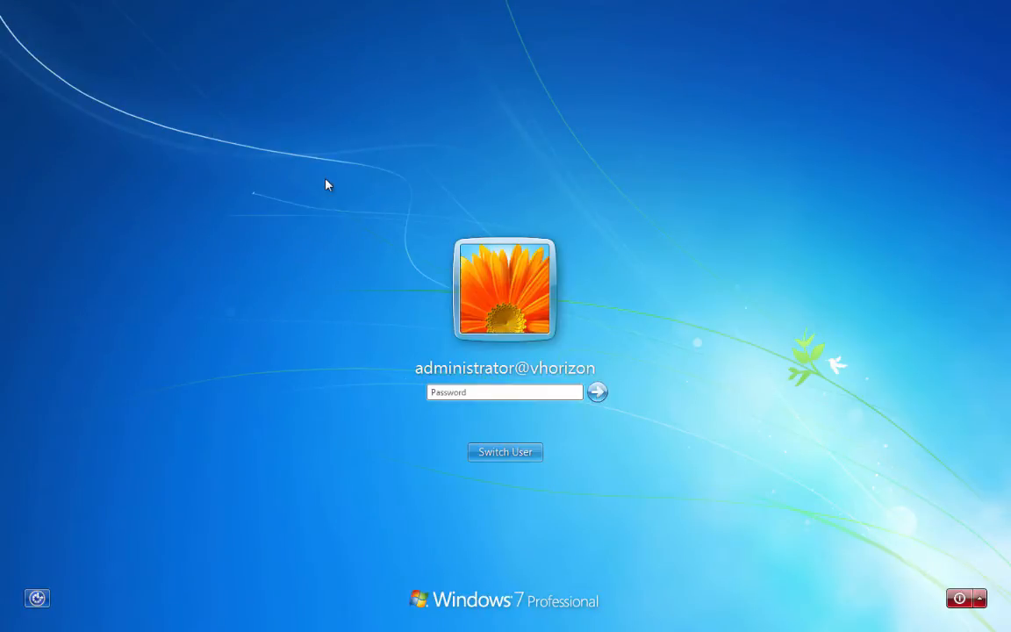
pyautogui.write('•')
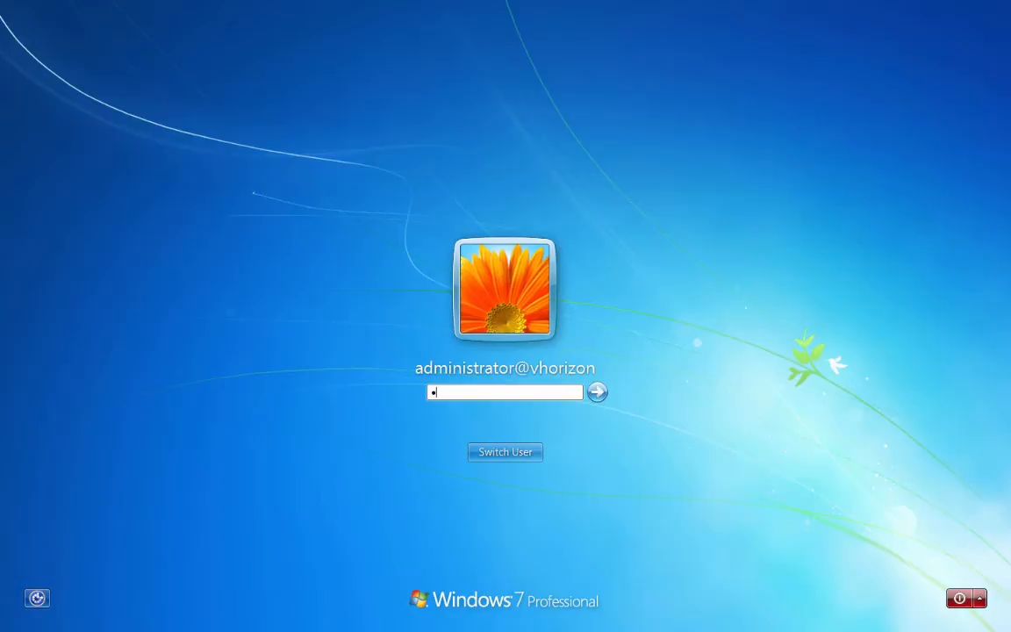
pyautogui.write('password')
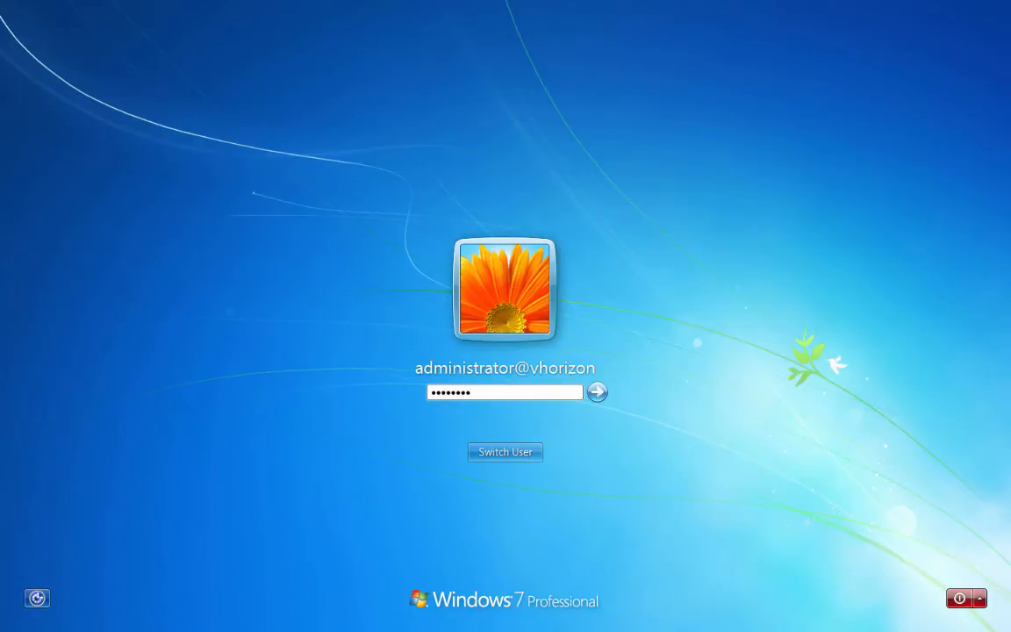
pyautogui.click(597, 392)
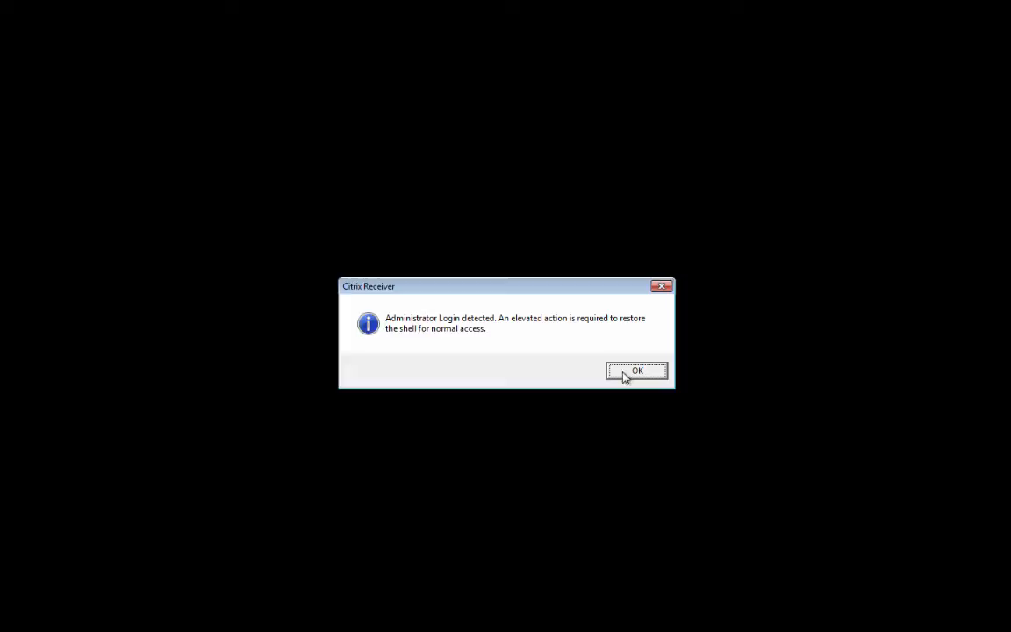
# Acknowledge the Citrix login notice and bring up Citrix Receiver from the notification area
pyautogui.click(637, 371)
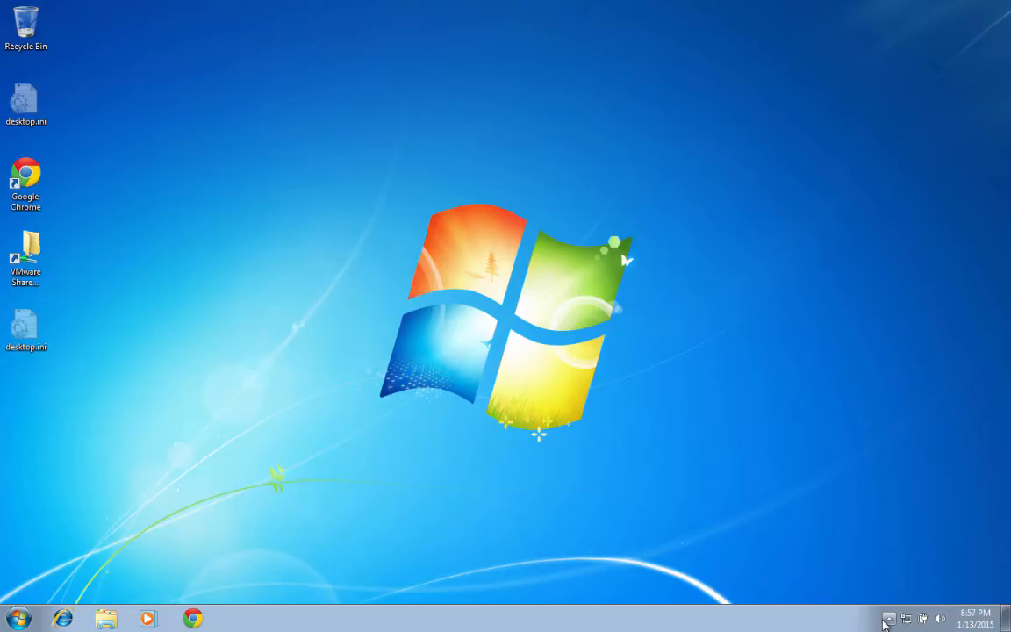
pyautogui.click(885, 620)
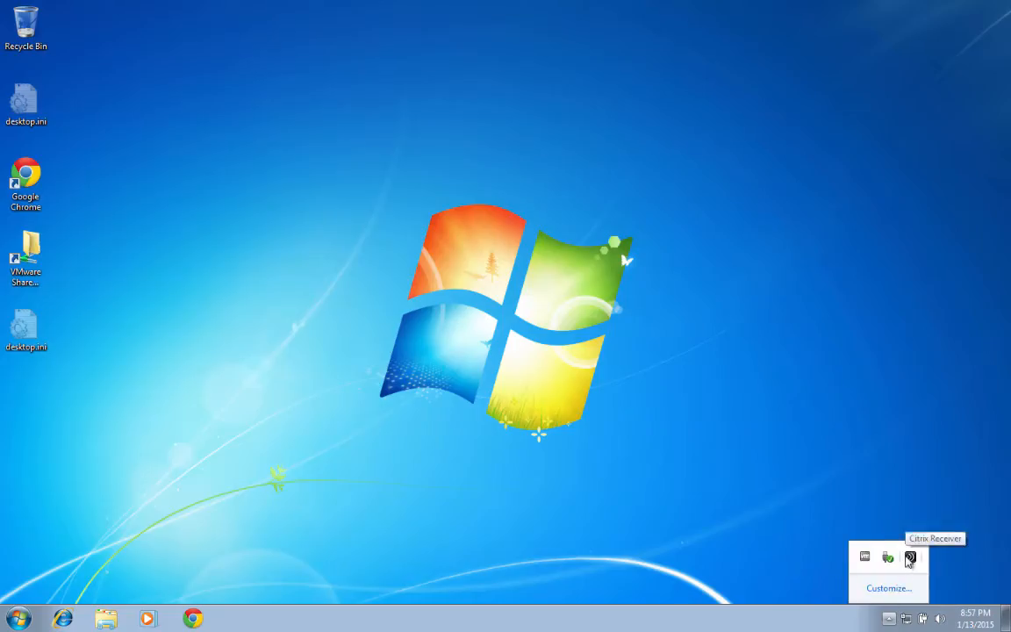
pyautogui.click(910, 557)
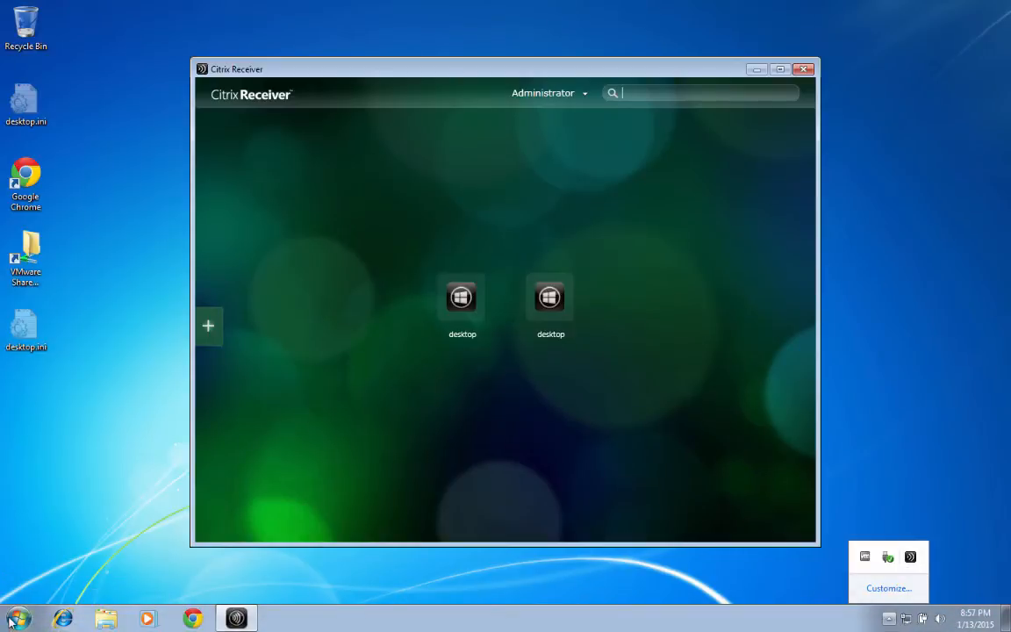
# In Internet Options Security, select the Local intranet zone and review its site list
pyautogui.click(62, 619)
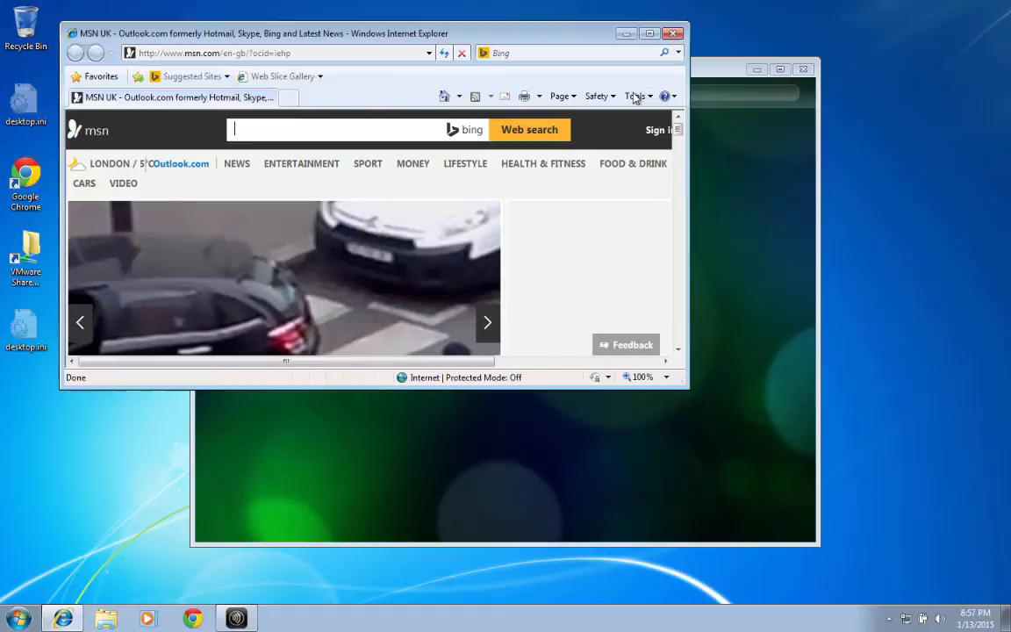
pyautogui.click(635, 96)
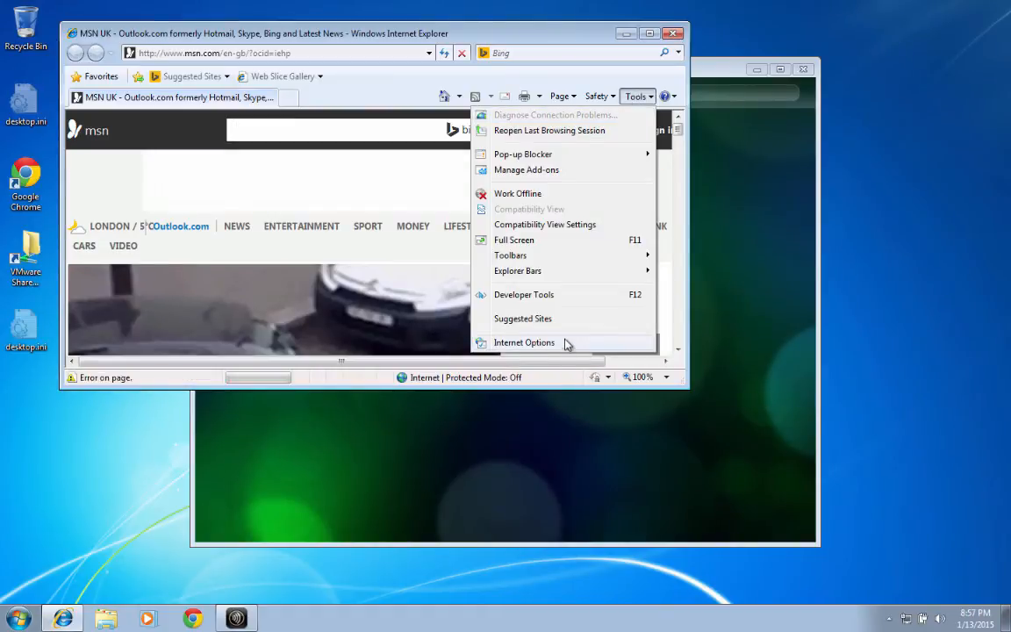
pyautogui.click(525, 342)
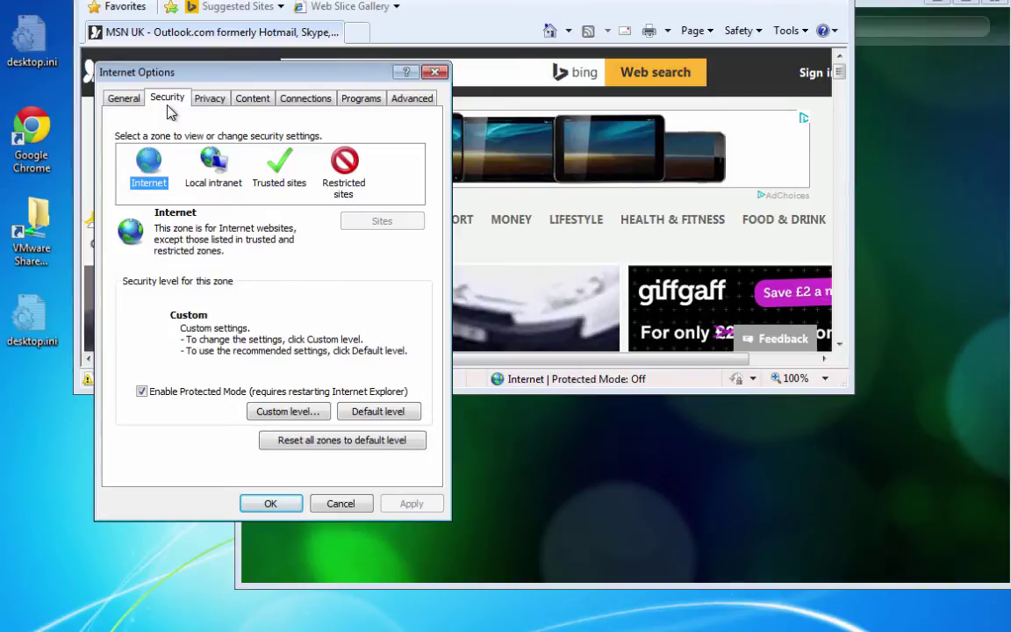
pyautogui.click(213, 167)
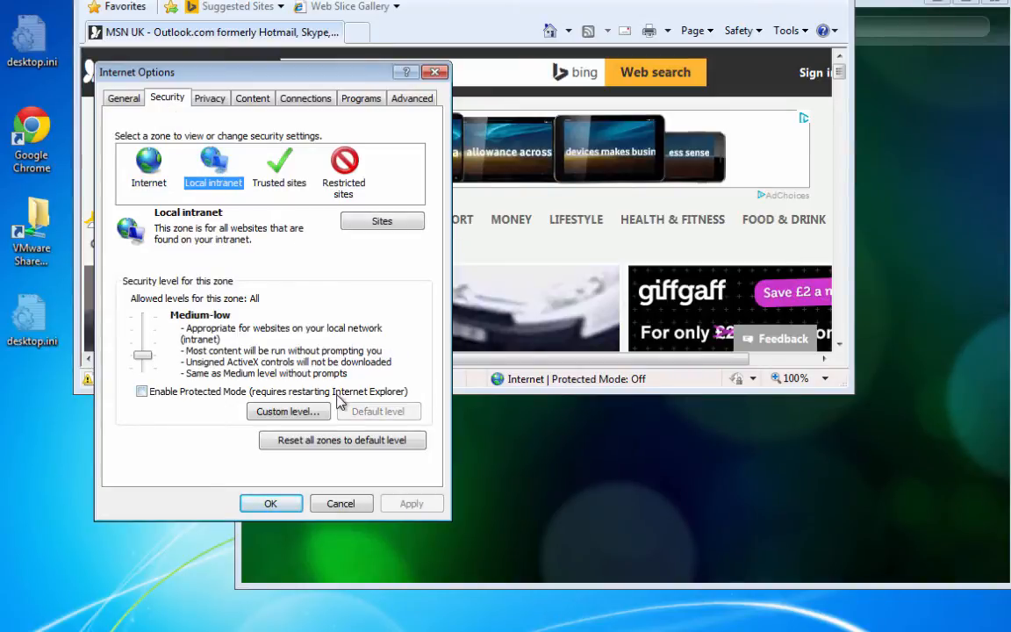
pyautogui.click(382, 221)
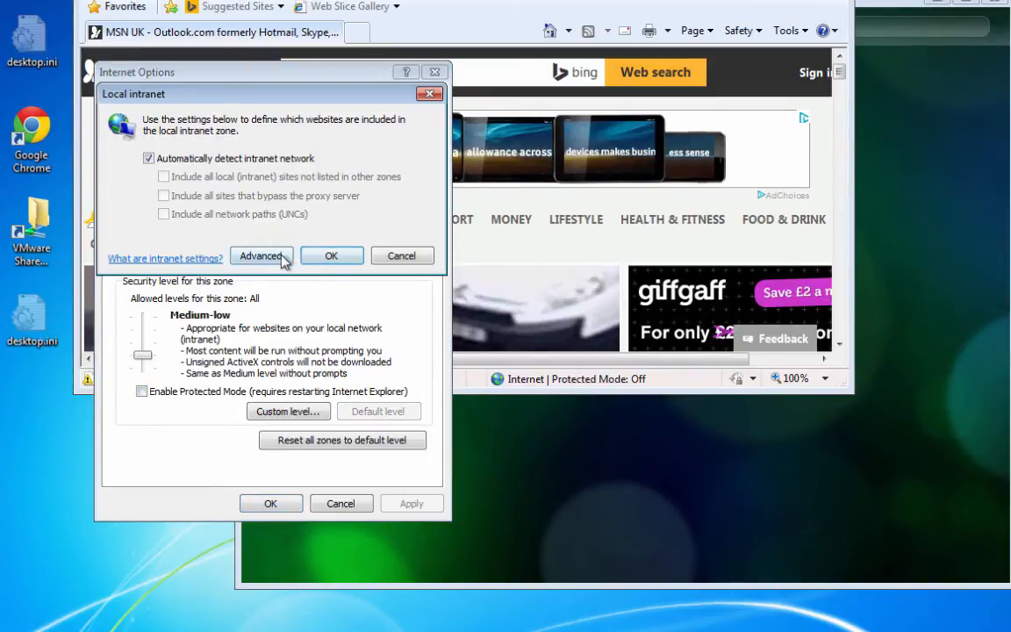
pyautogui.click(260, 255)
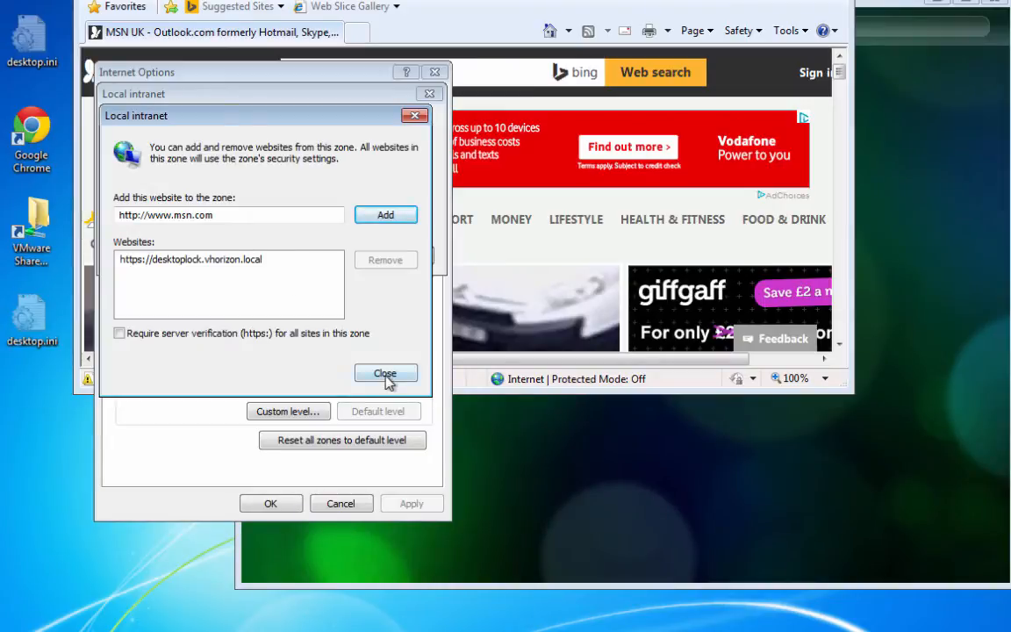
pyautogui.click(384, 373)
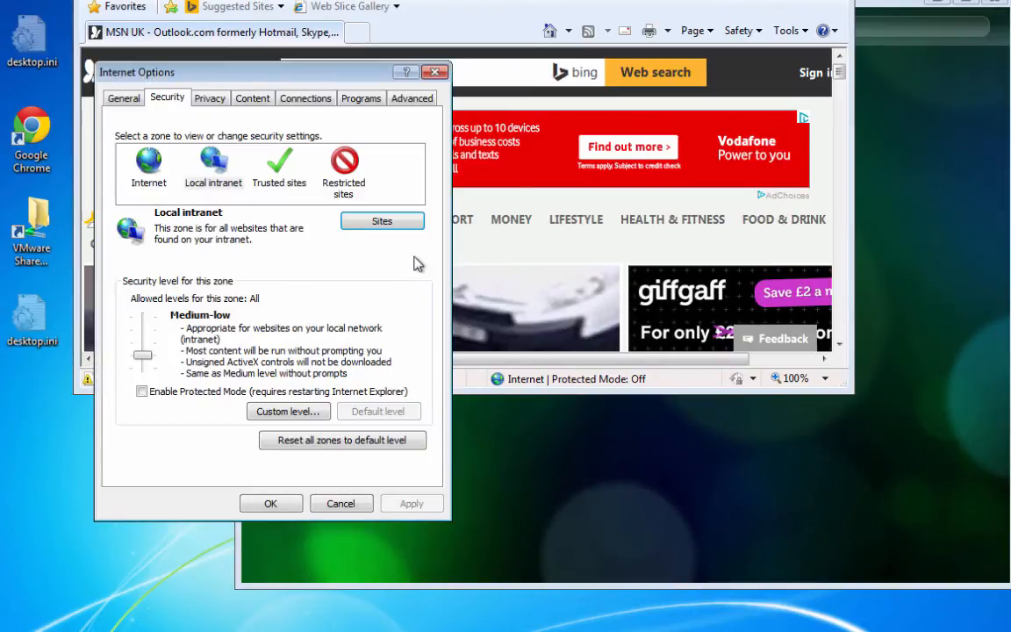
pyautogui.moveTo(288, 411)
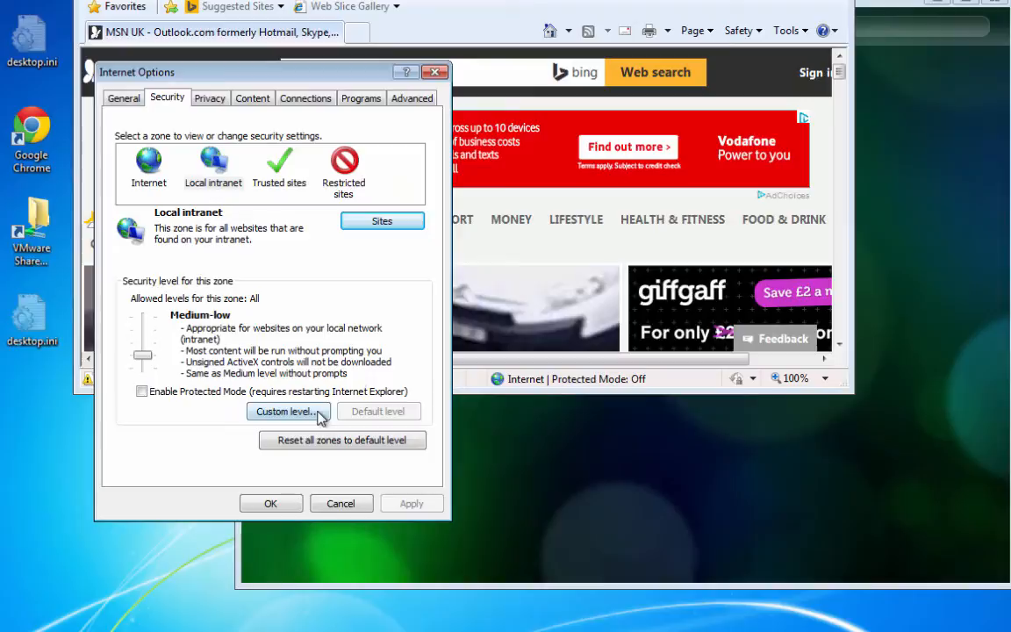
# Set the zone's custom level to automatic logon with current user name and password, and apply
pyautogui.click(287, 411)
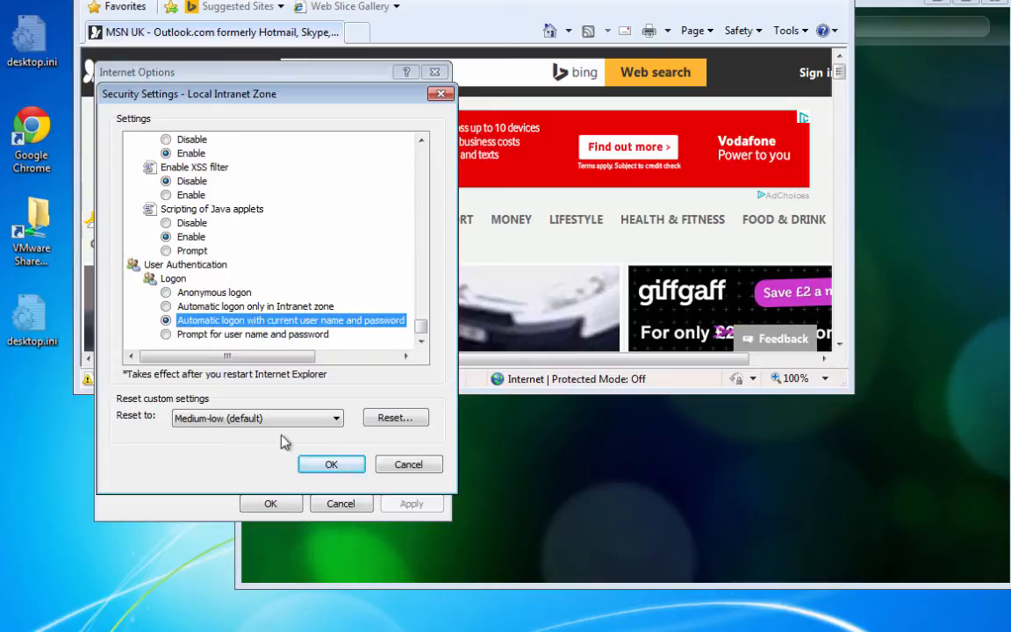
pyautogui.click(331, 463)
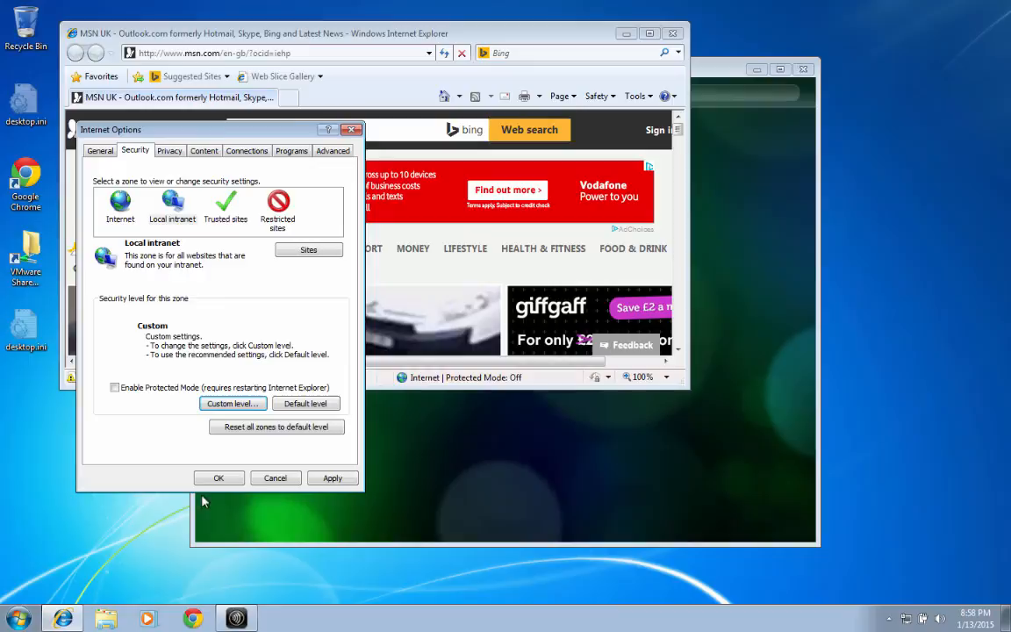
pyautogui.click(219, 478)
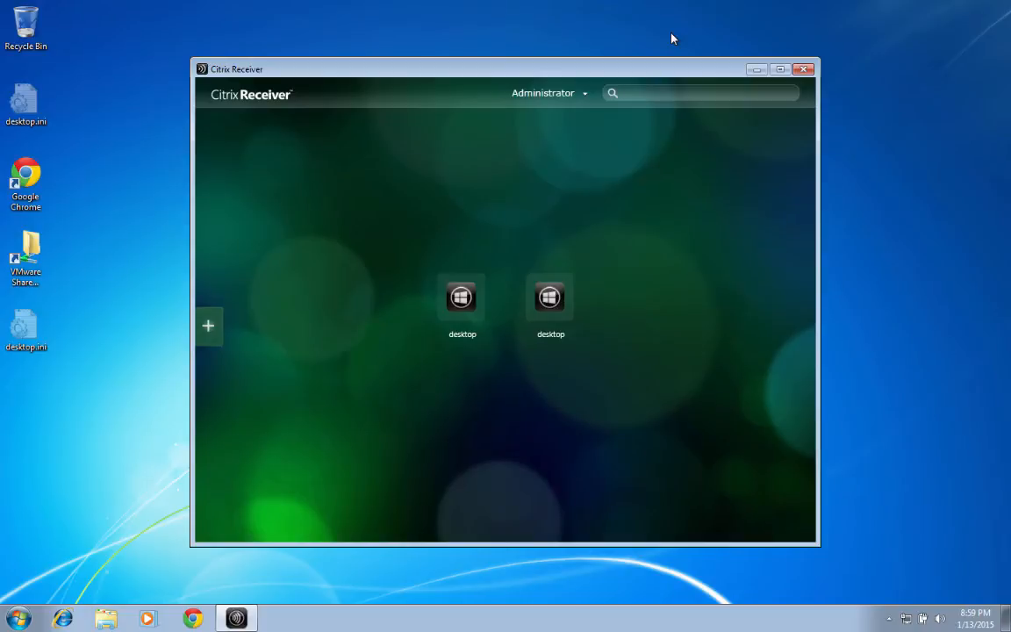
pyautogui.moveTo(95, 508)
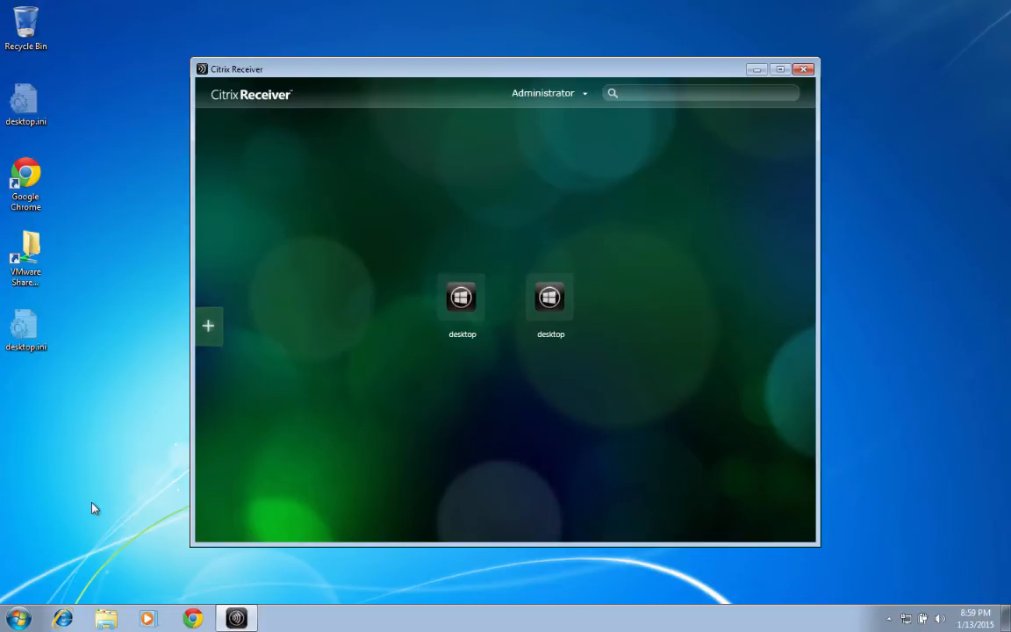
# Lock the administrator session from the Start menu's shutdown options
pyautogui.click(18, 619)
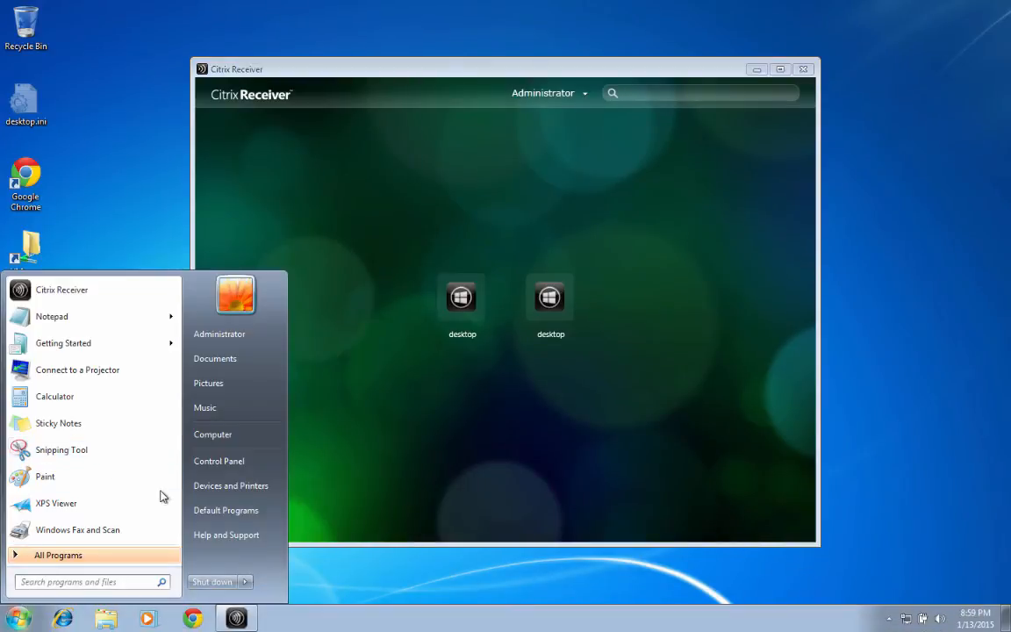
pyautogui.click(246, 581)
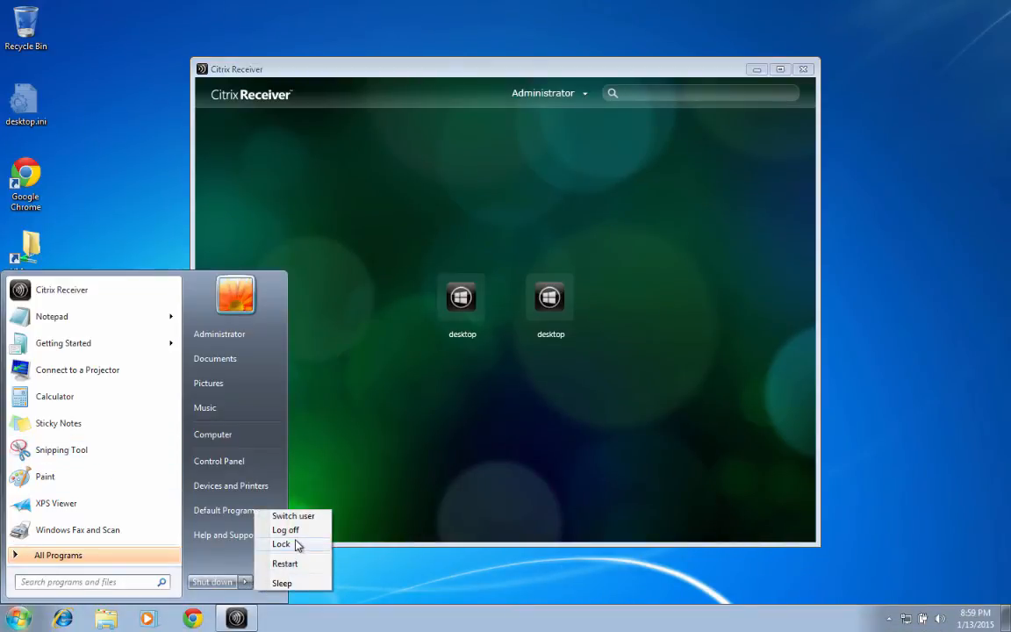
pyautogui.click(285, 529)
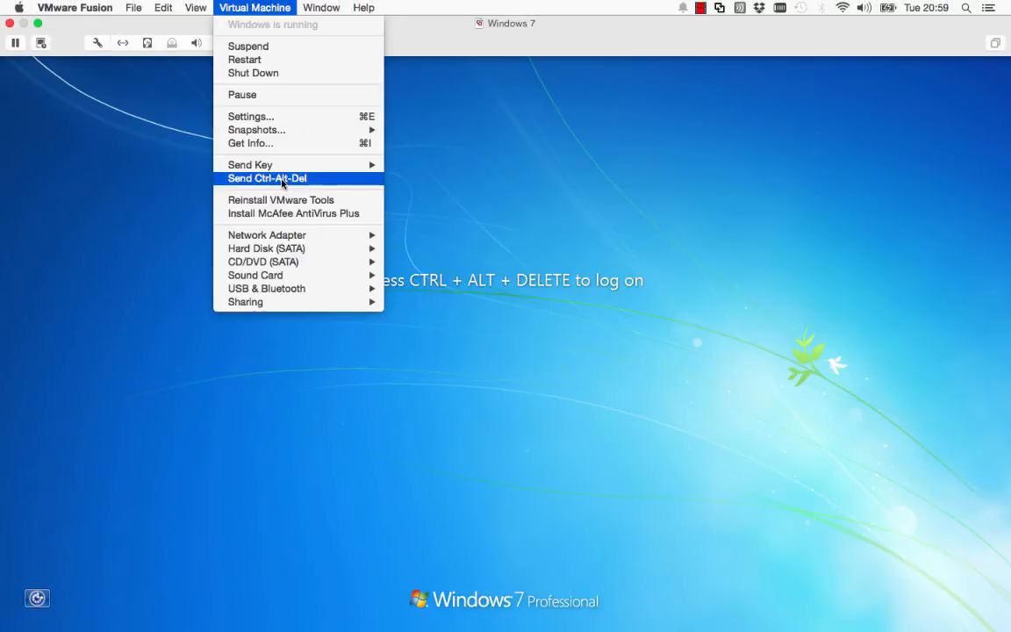
# Switch user at the logon screen and sign in as the staff domain user
pyautogui.click(266, 179)
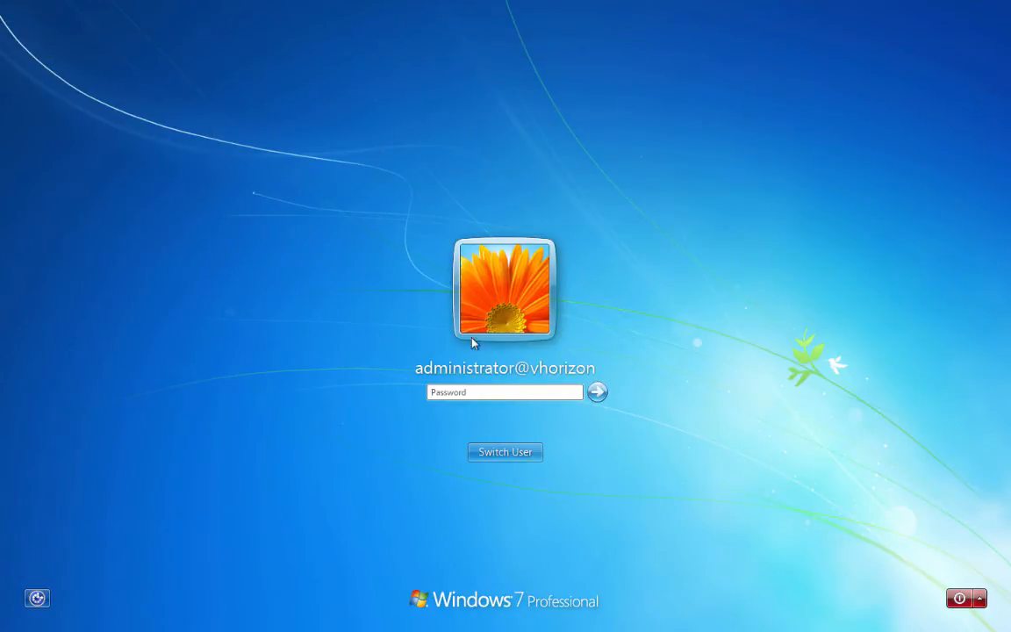
pyautogui.moveTo(501, 480)
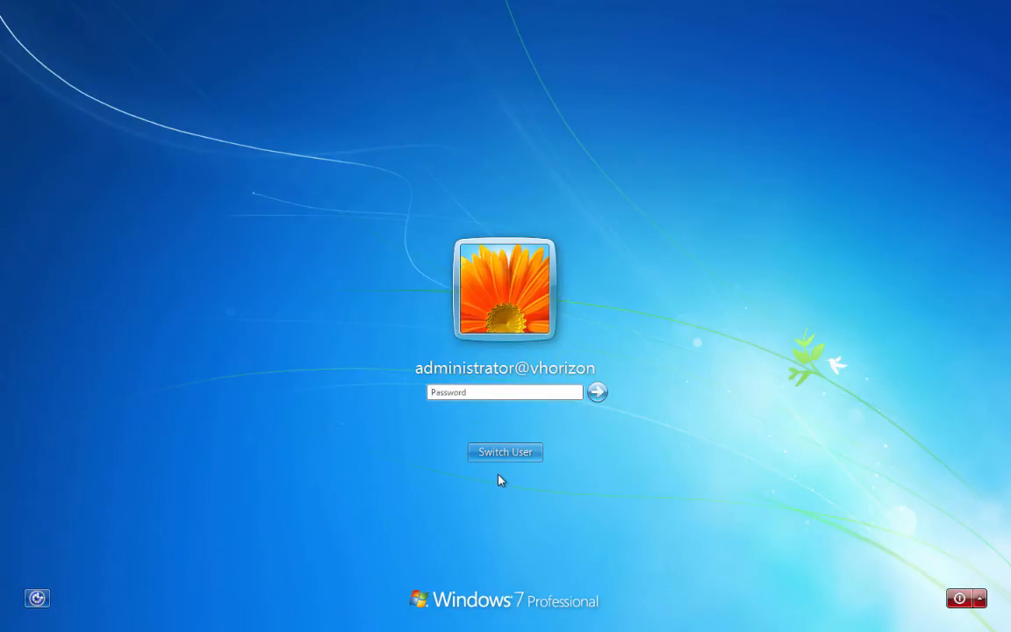
pyautogui.click(504, 452)
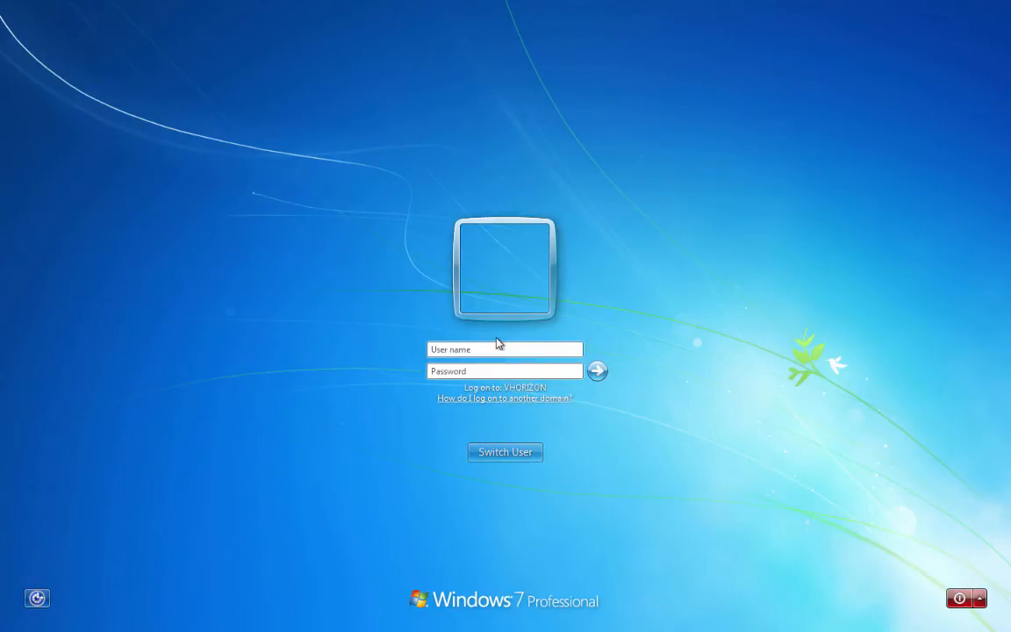
pyautogui.write('staff1')
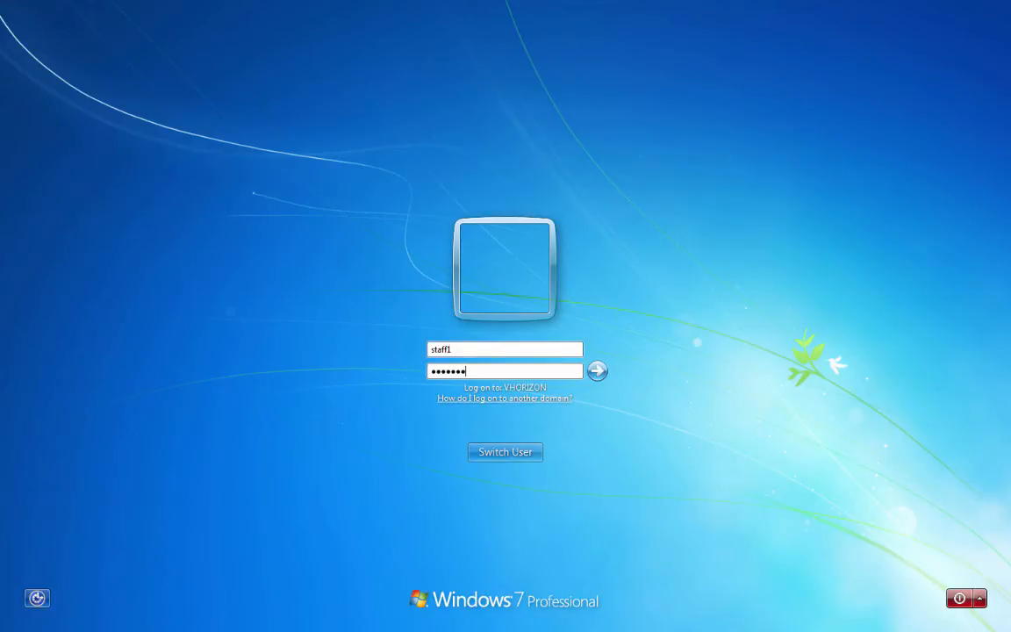
pyautogui.click(597, 370)
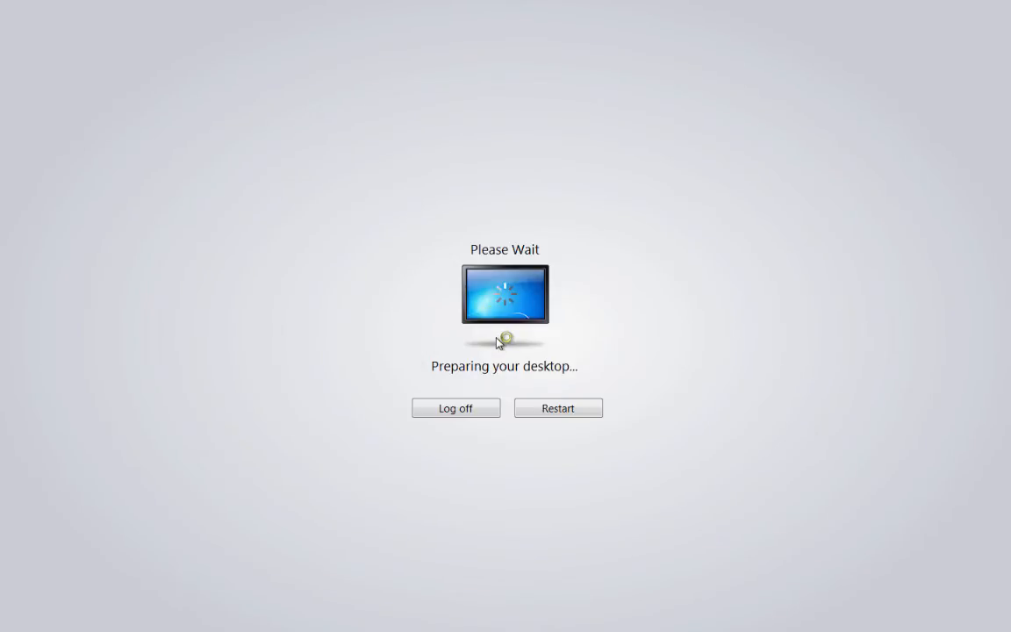
pyautogui.moveTo(241, 593)
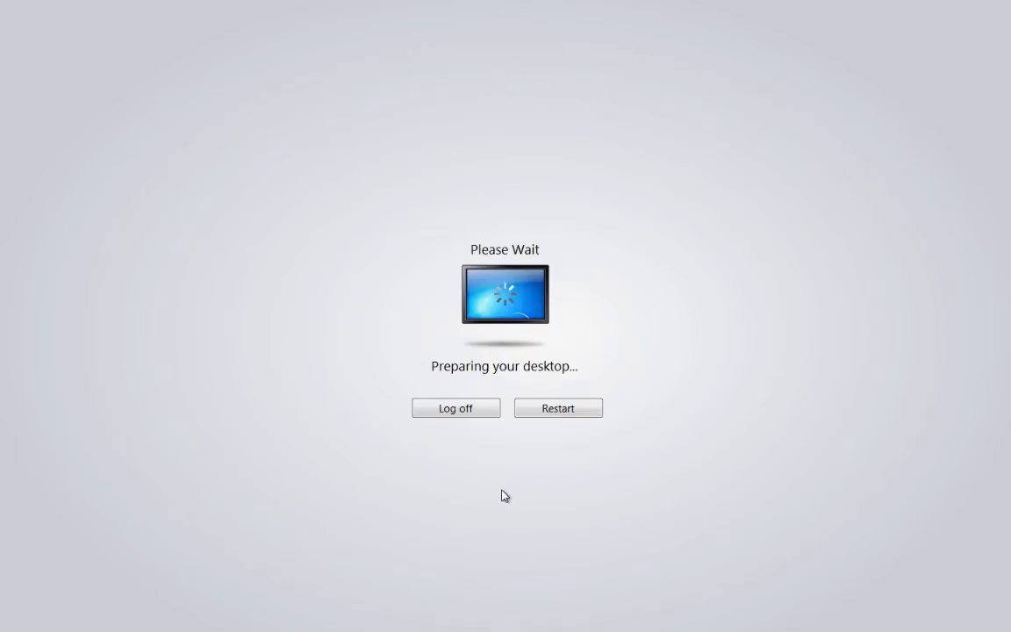
pyautogui.moveTo(766, 202)
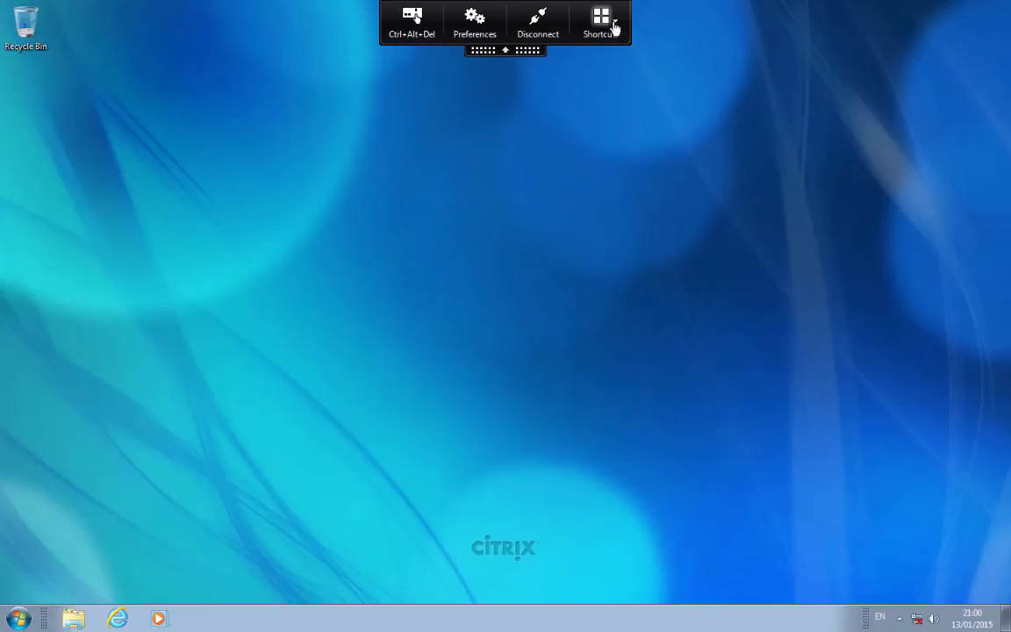
pyautogui.moveTo(625, 30)
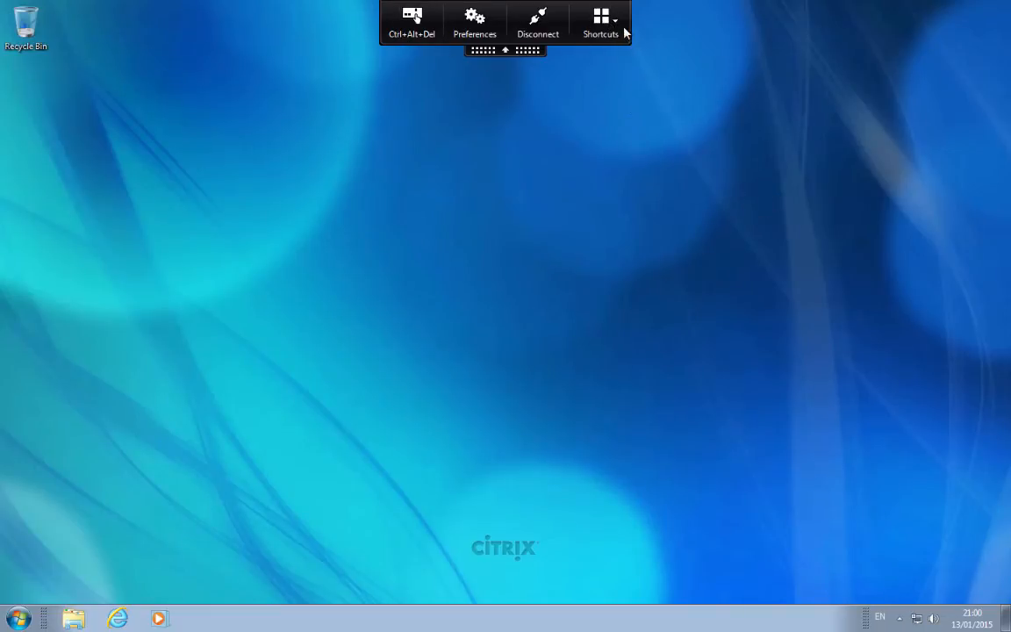
# Look over the Citrix Desktop Lock toolbar in the full-screen session and collapse it
pyautogui.click(601, 22)
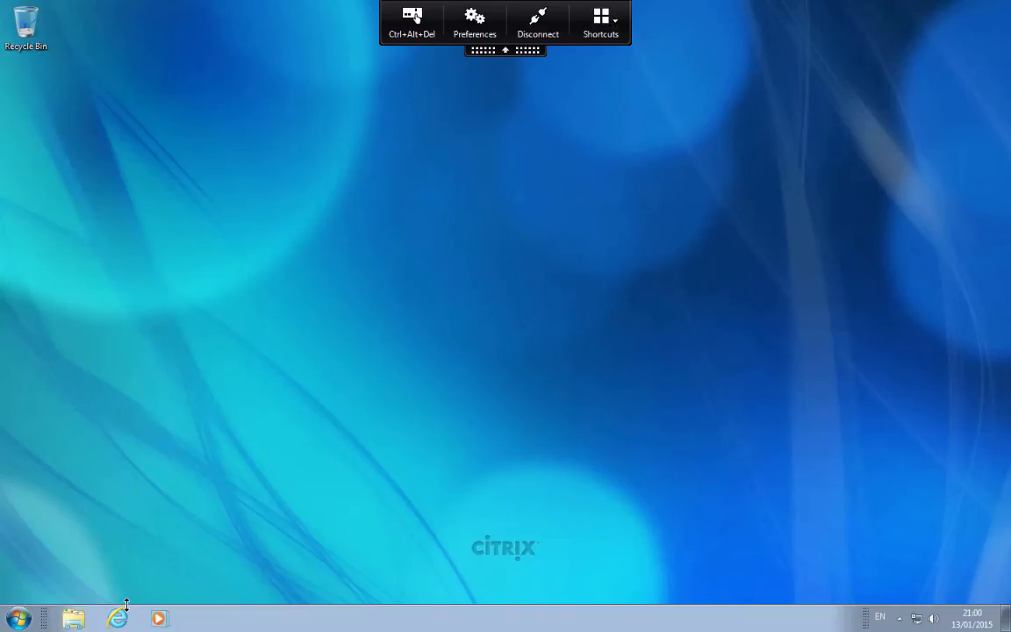
pyautogui.click(117, 619)
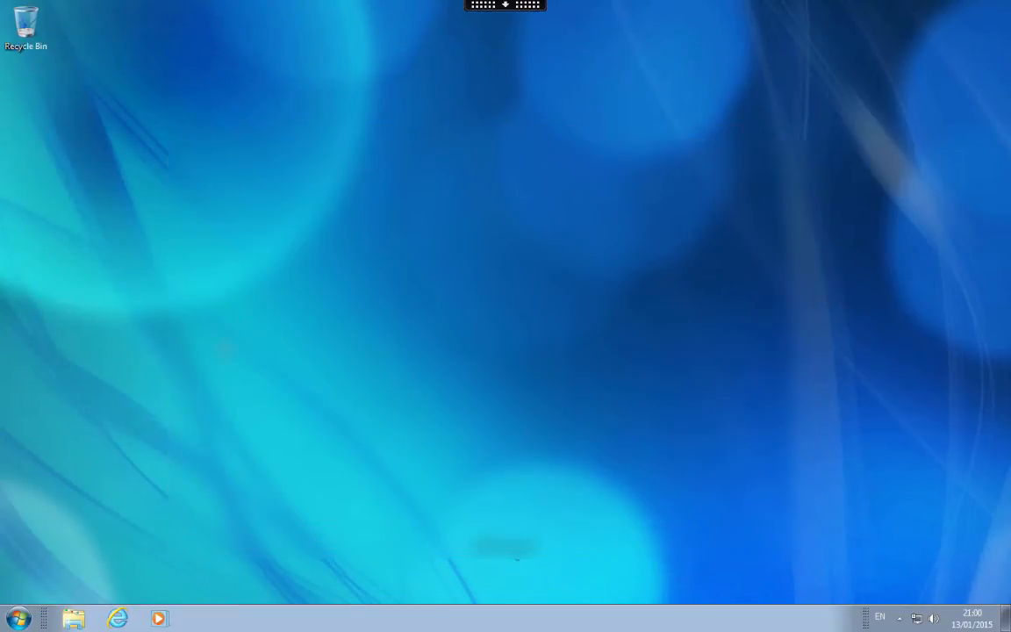
pyautogui.click(17, 618)
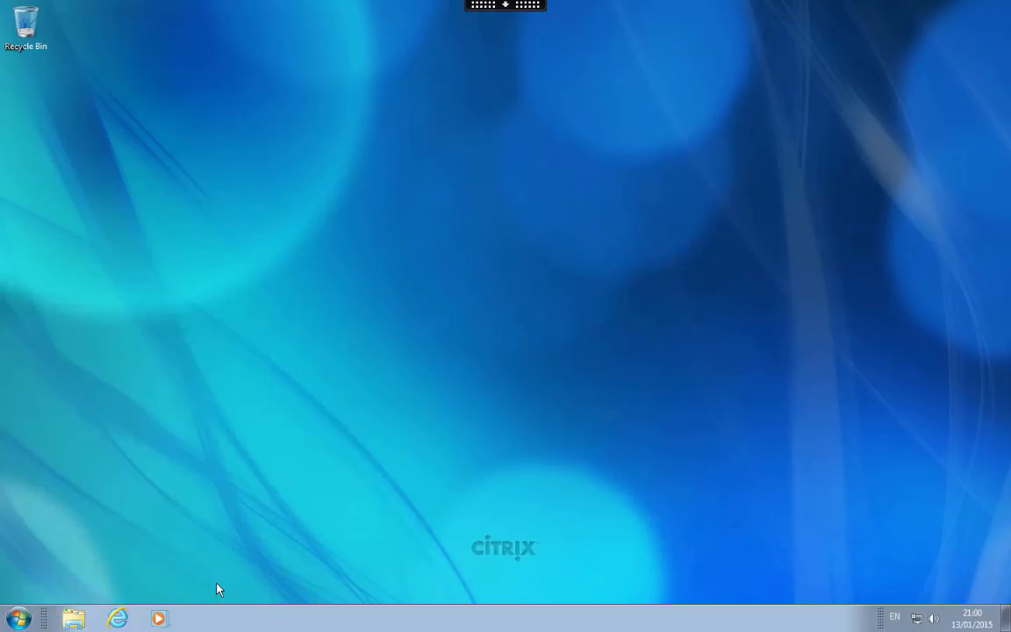
pyautogui.moveTo(396, 404)
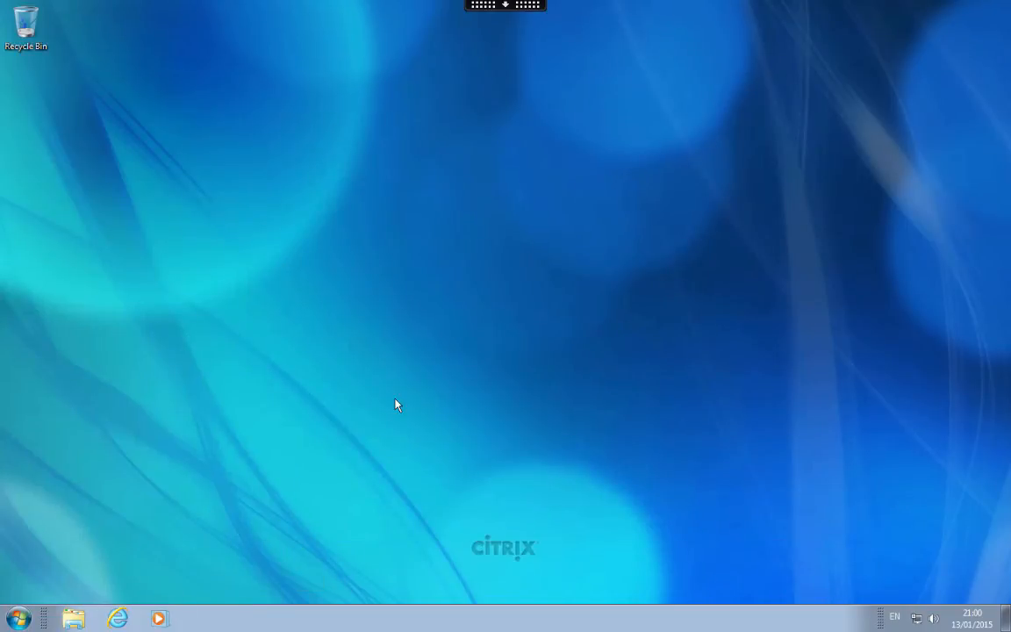
pyautogui.moveTo(317, 461)
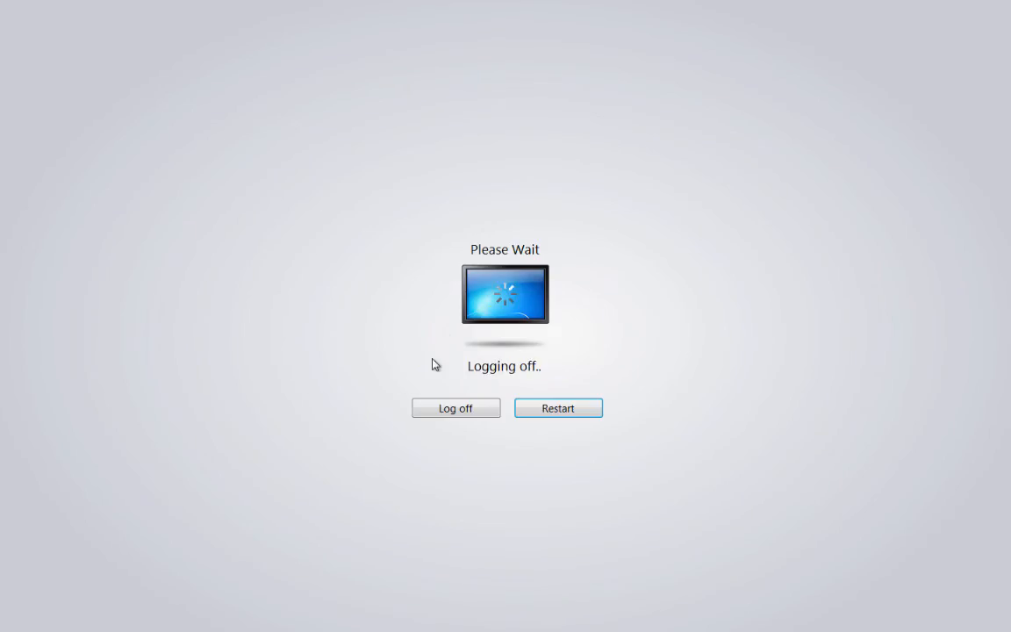
pyautogui.moveTo(466, 386)
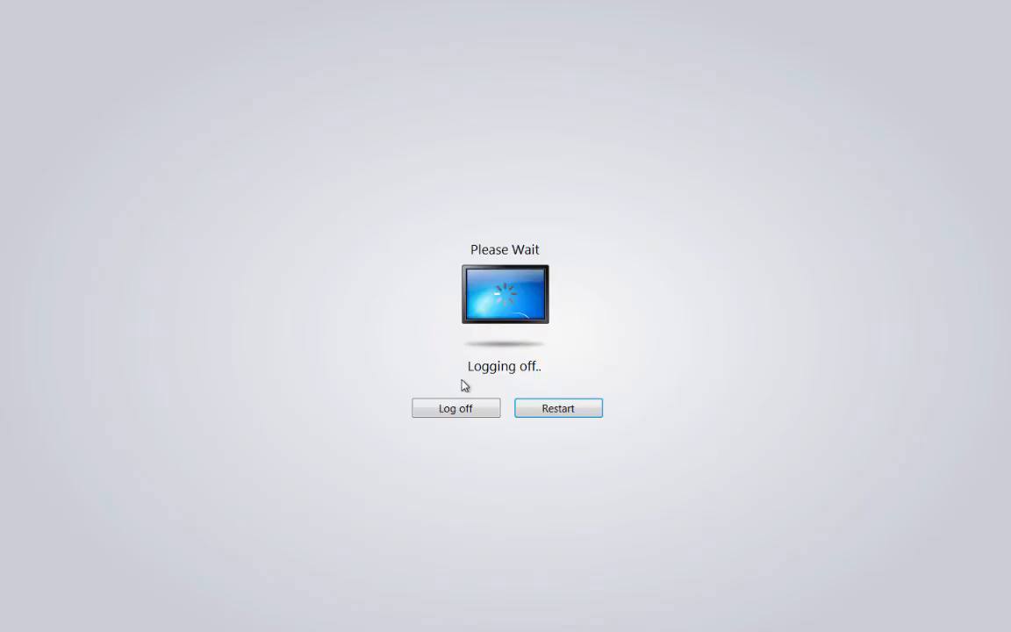